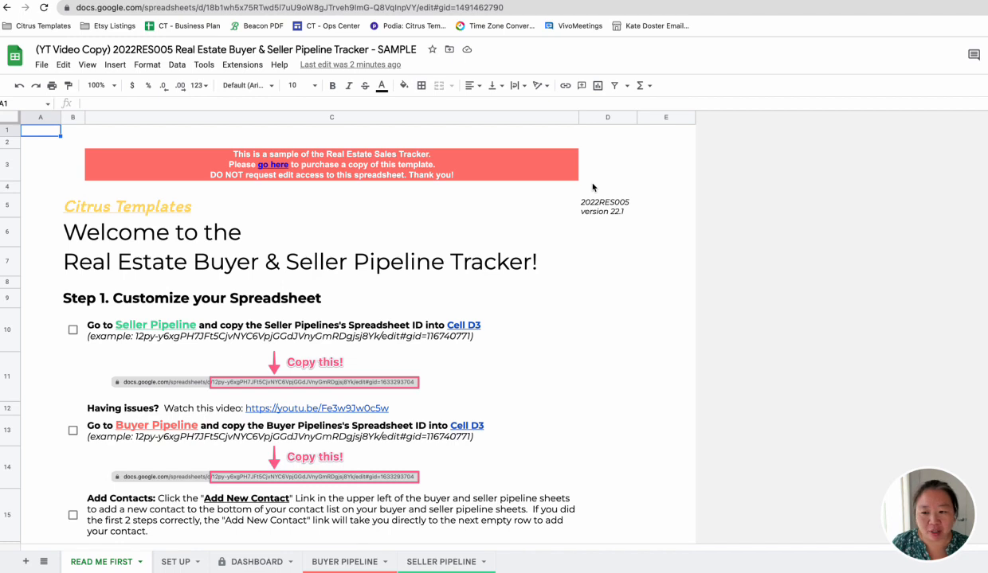
mouse_move(432, 211)
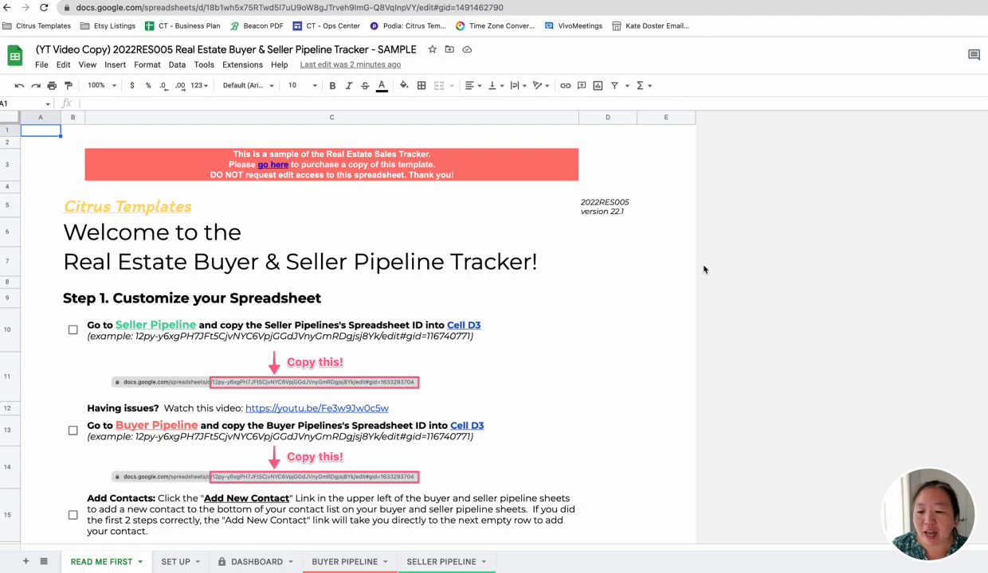
mouse_move(187, 301)
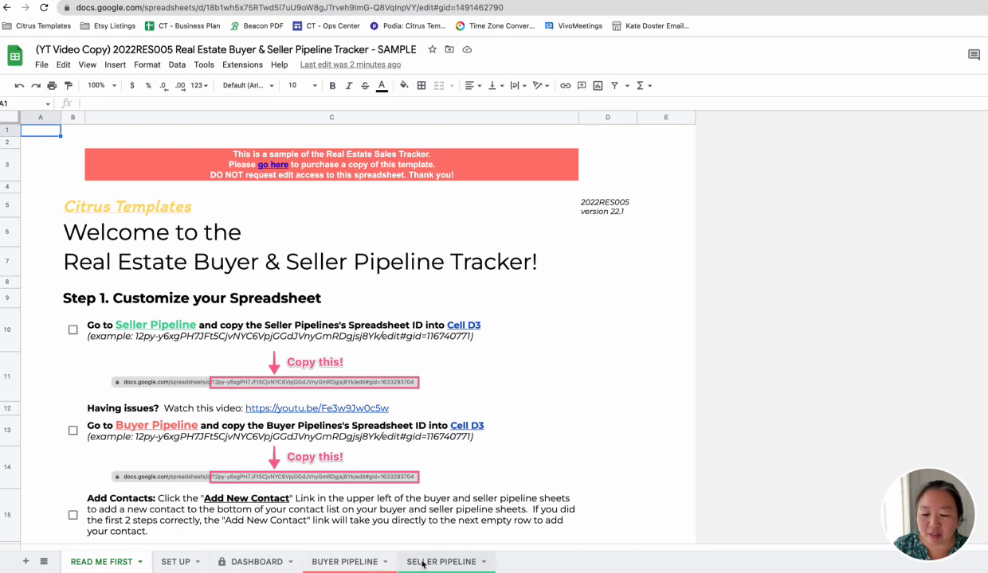
- On the SELLER PIPELINE sheet, paste this tracker's own ID into the Spreadsheet ID cell
click(441, 561)
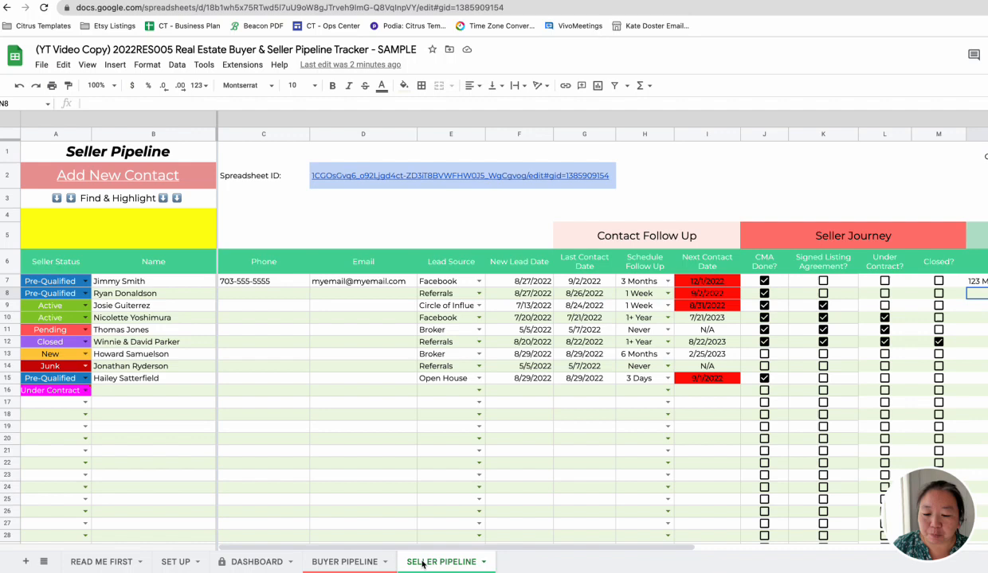
mouse_move(255, 182)
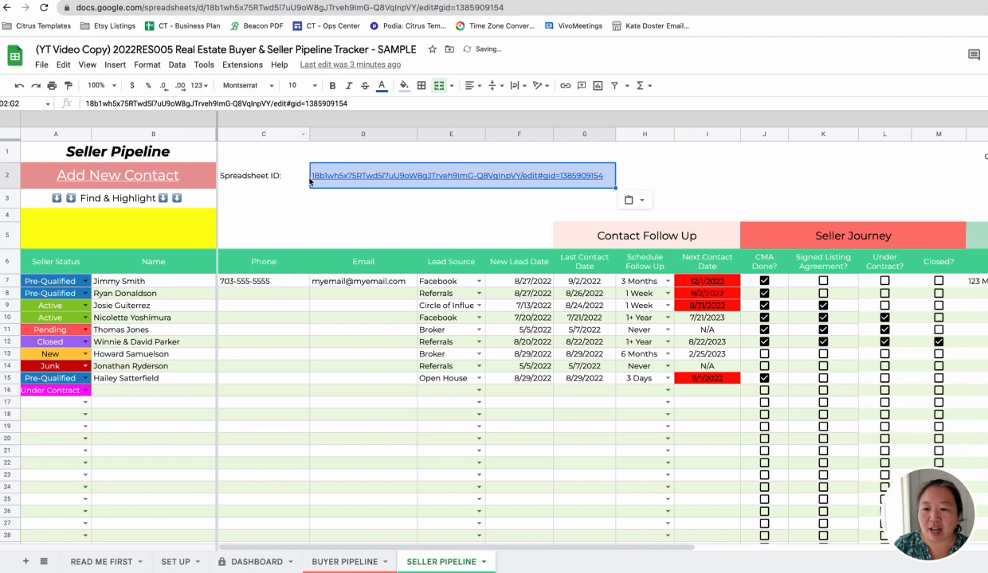
click(363, 199)
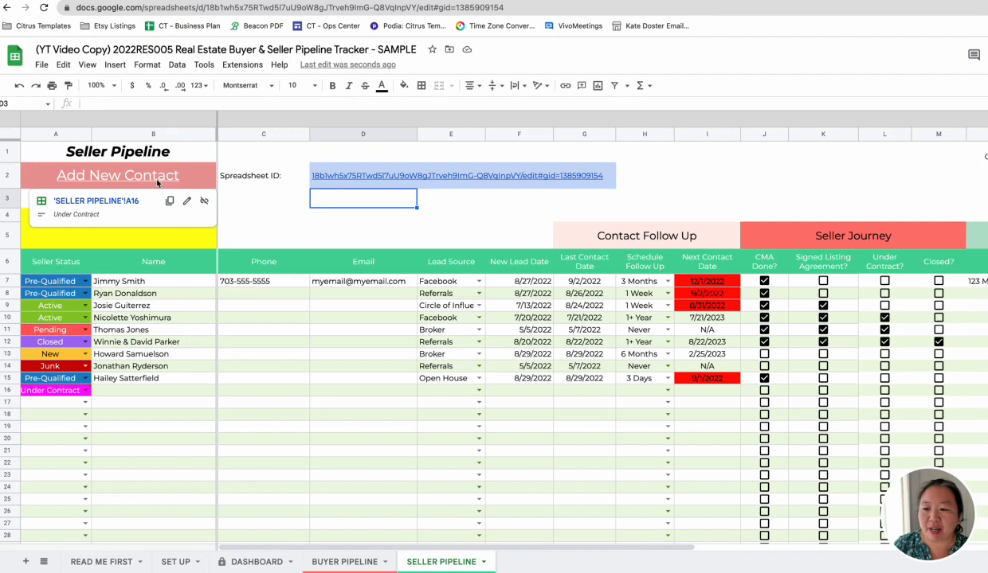
mouse_move(144, 204)
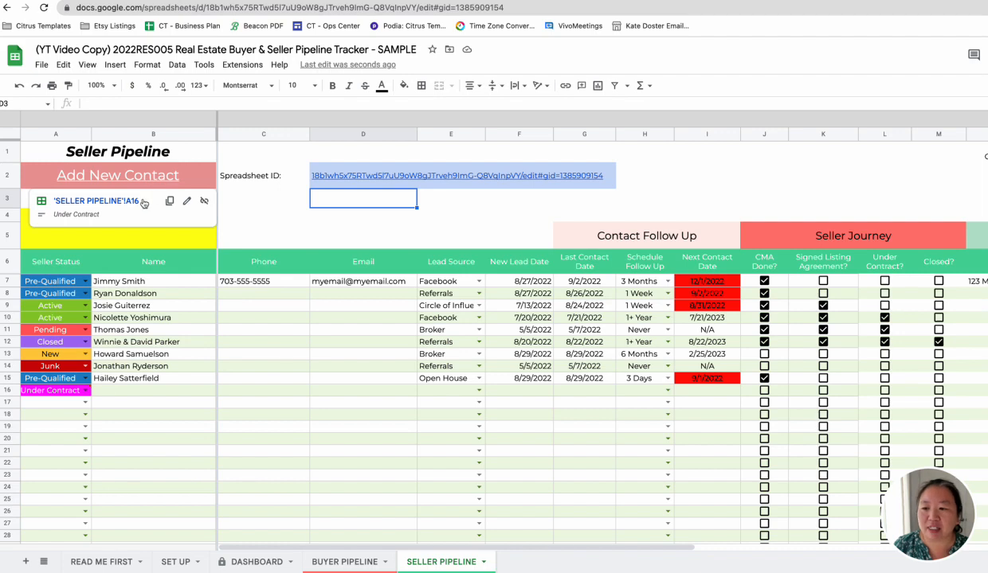
mouse_move(148, 188)
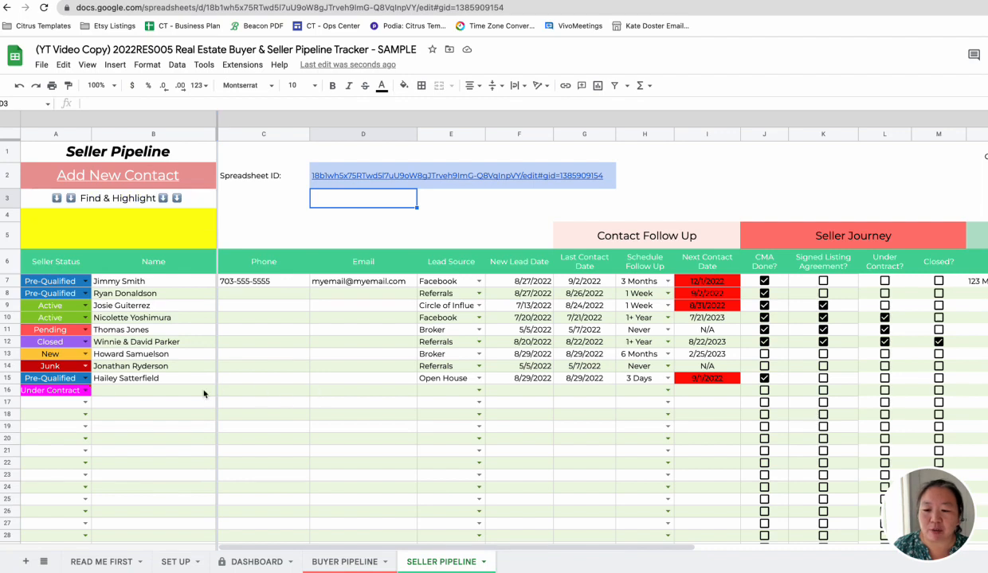
mouse_move(255, 233)
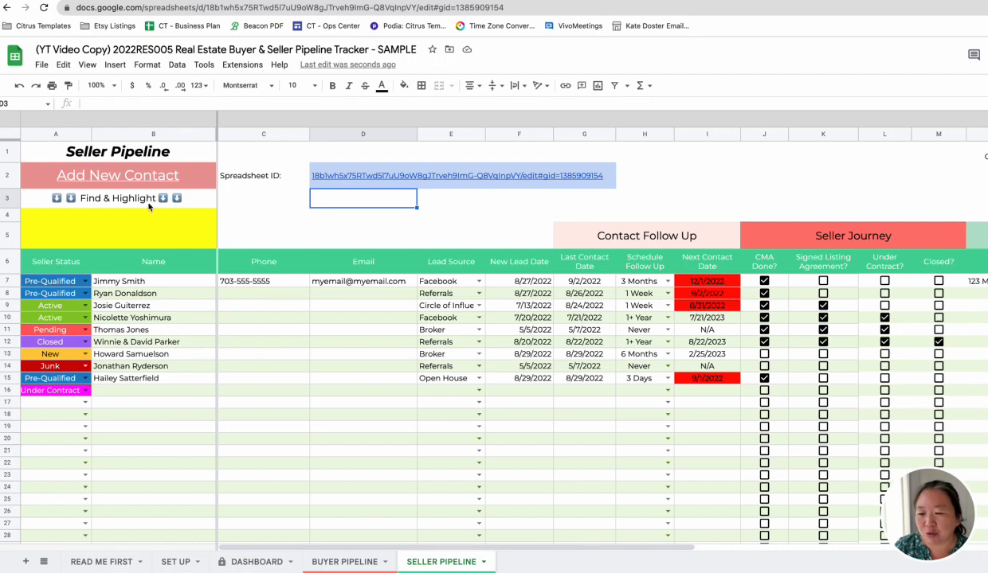
click(153, 391)
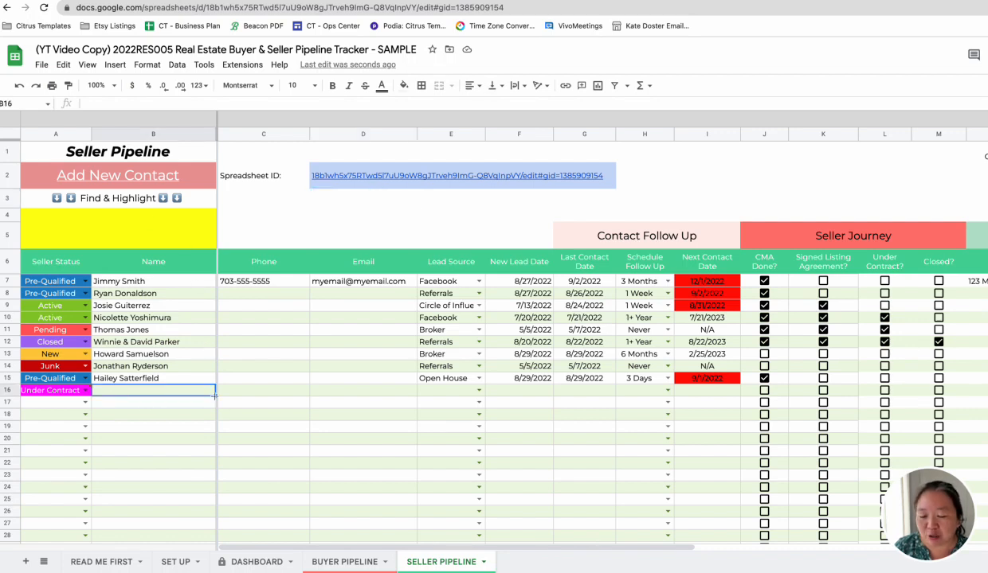
scroll(down, 3)
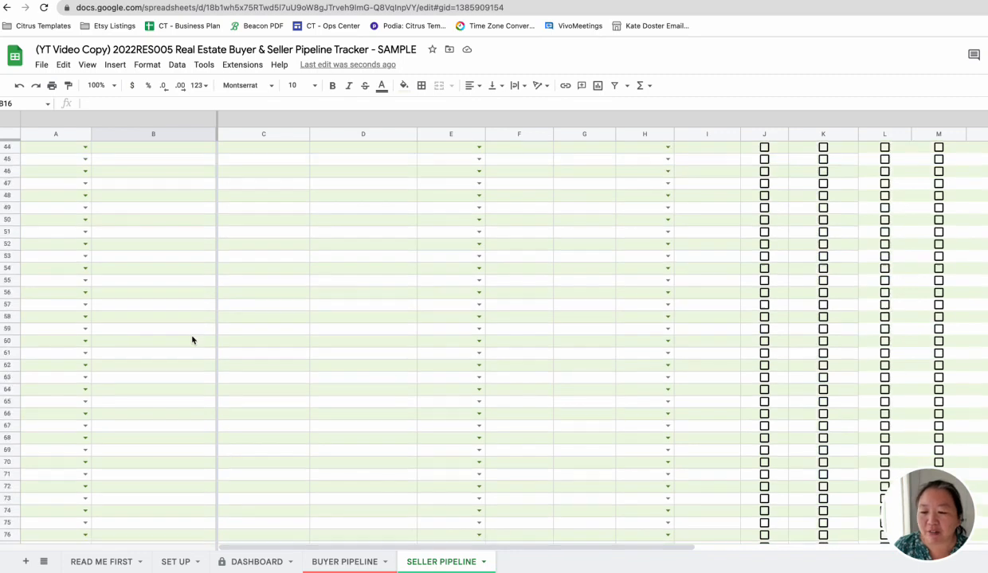
scroll(up, 3)
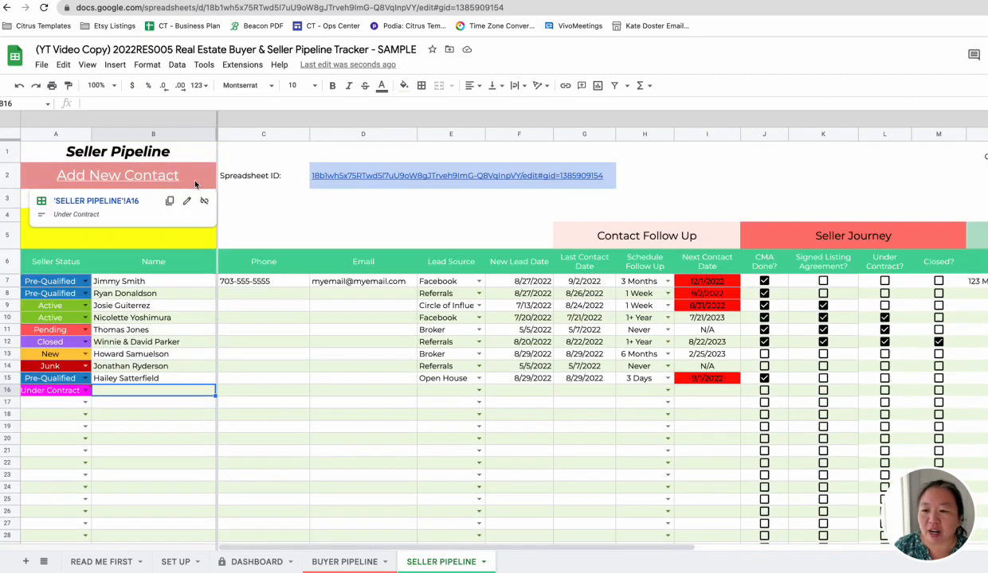
scroll(down, 3)
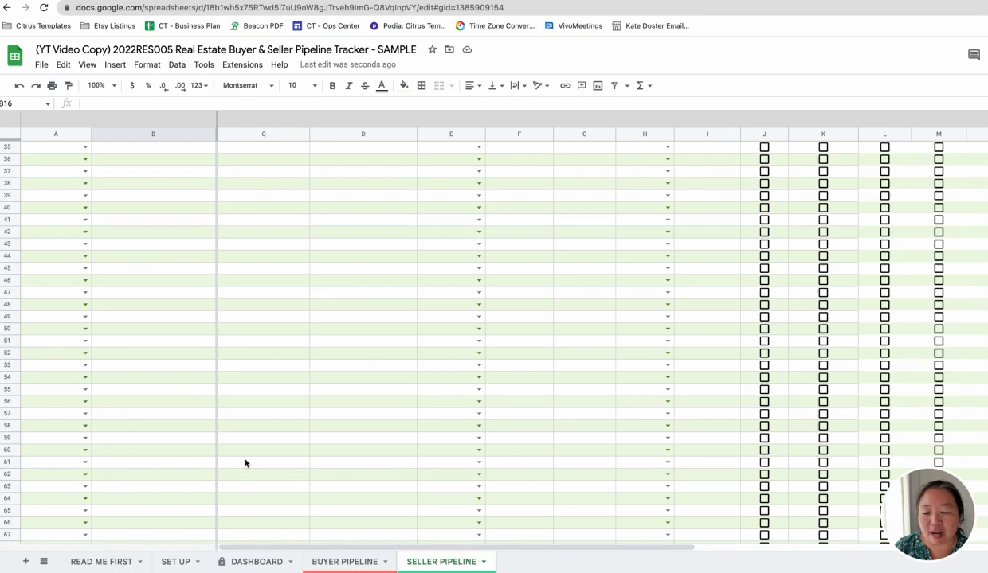
scroll(up, 3)
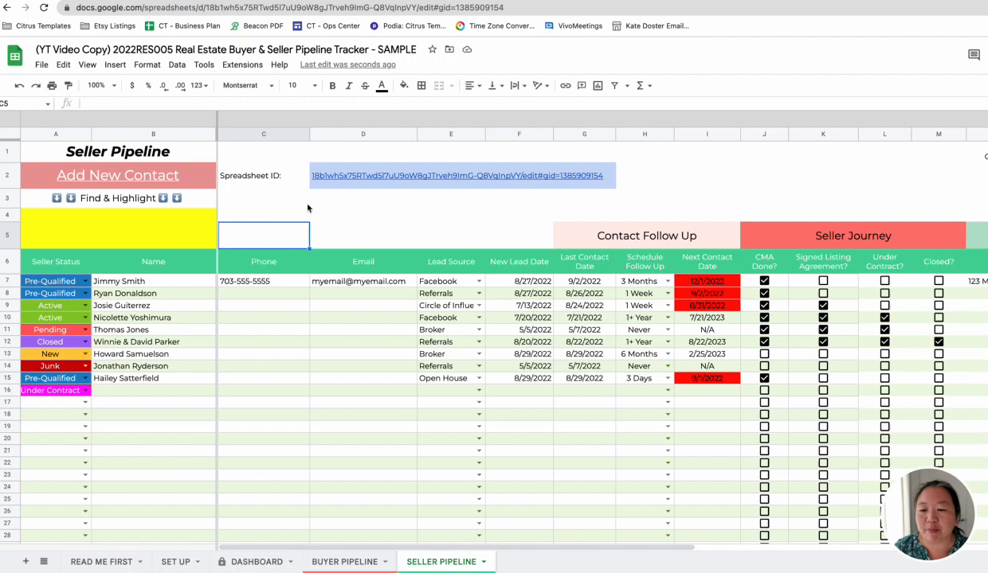
mouse_move(283, 208)
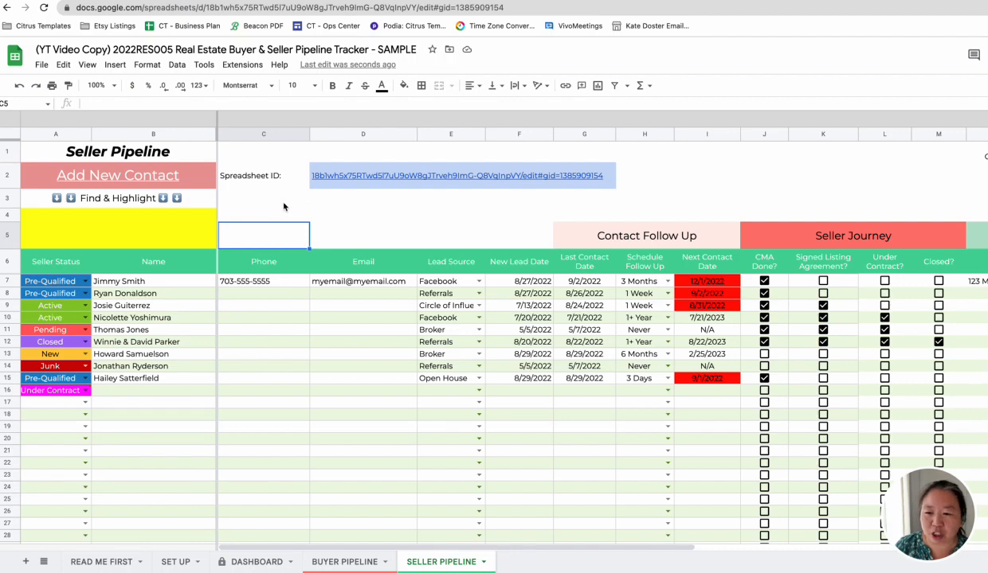
mouse_move(325, 207)
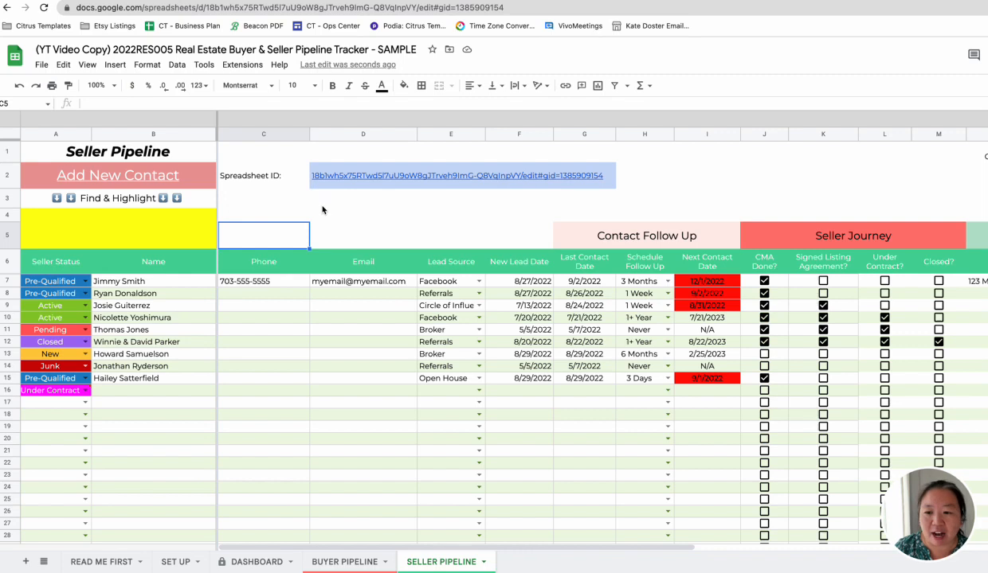
mouse_move(153, 424)
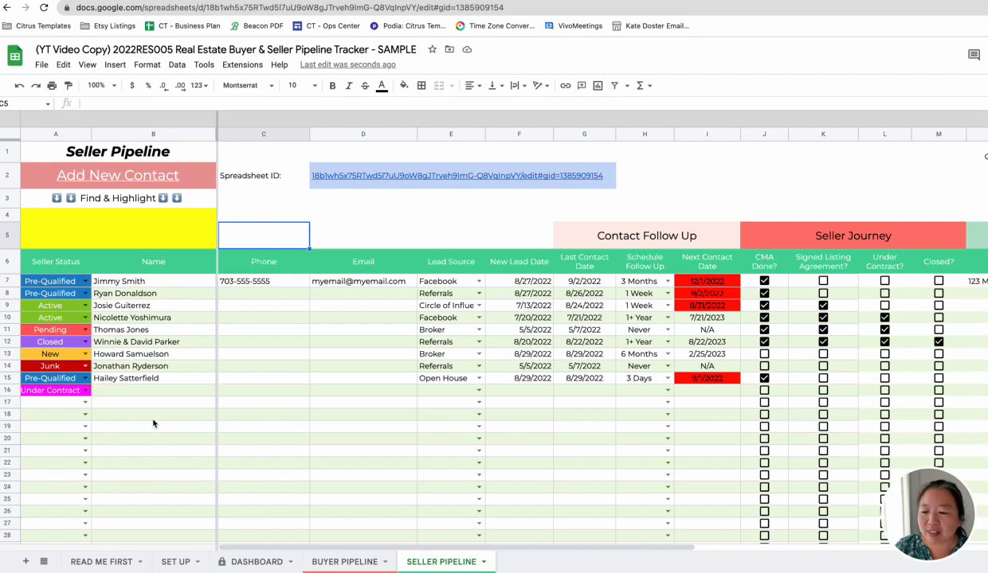
scroll(down, 3)
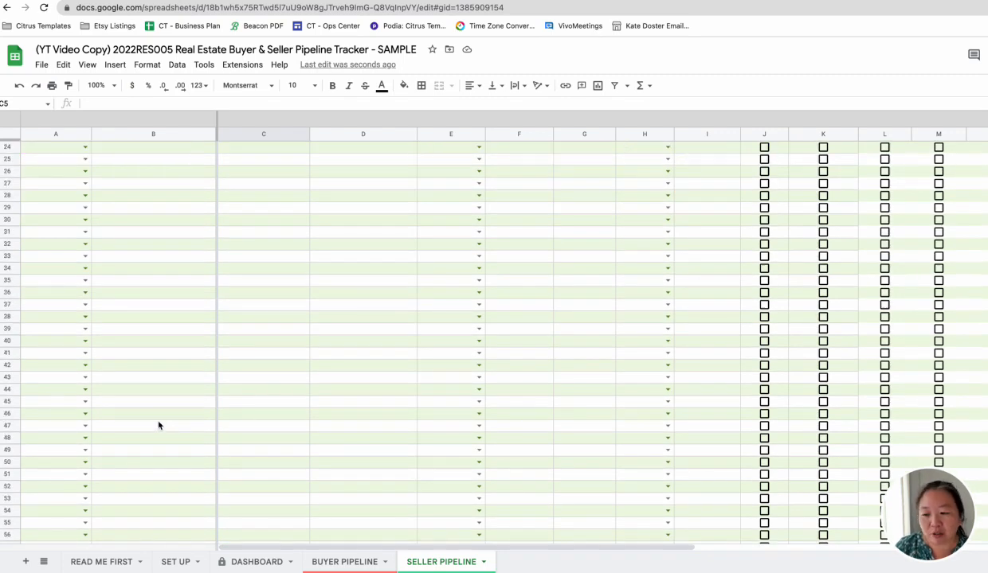
scroll(down, 3)
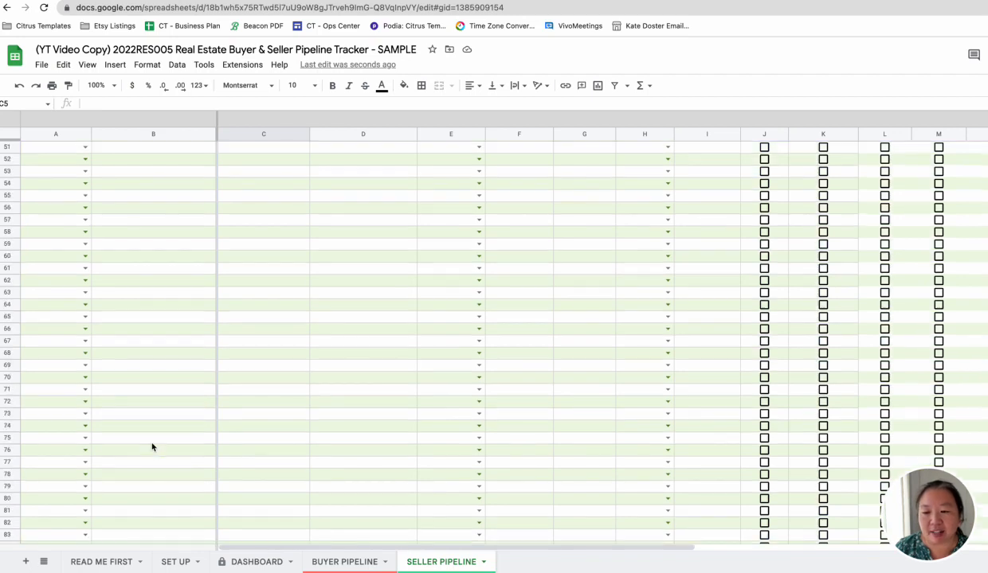
scroll(up, 3)
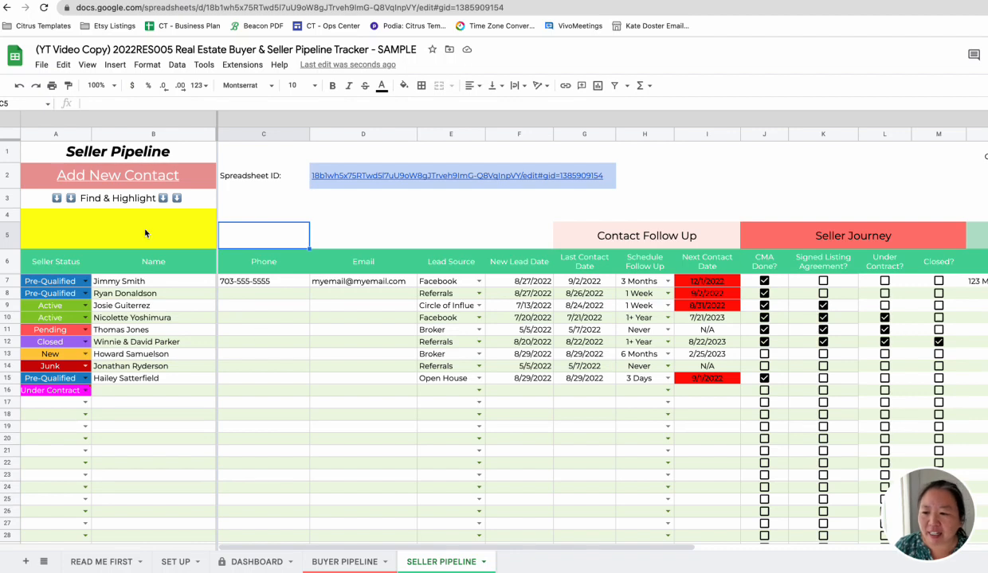
click(118, 228)
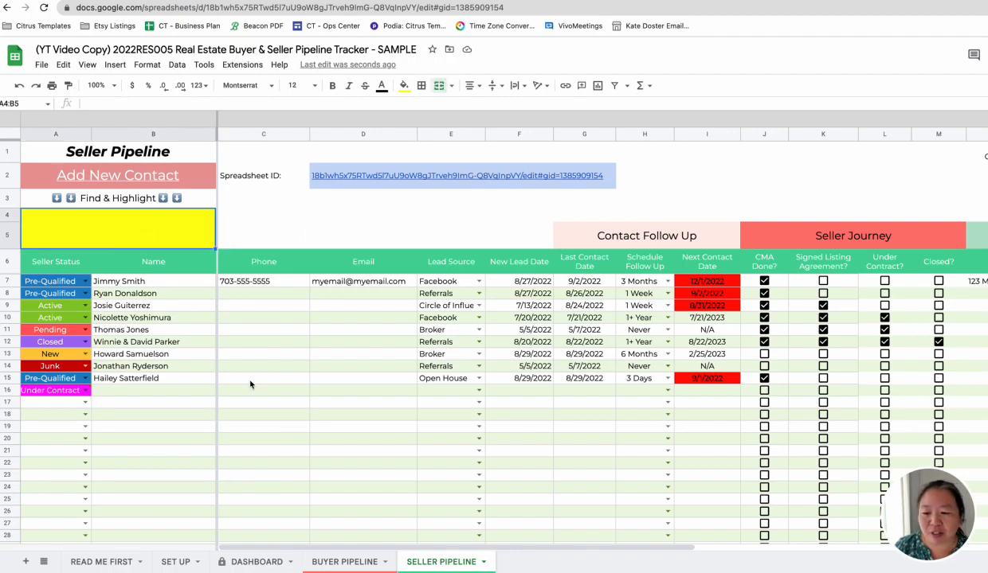
mouse_move(326, 368)
text(Howard)
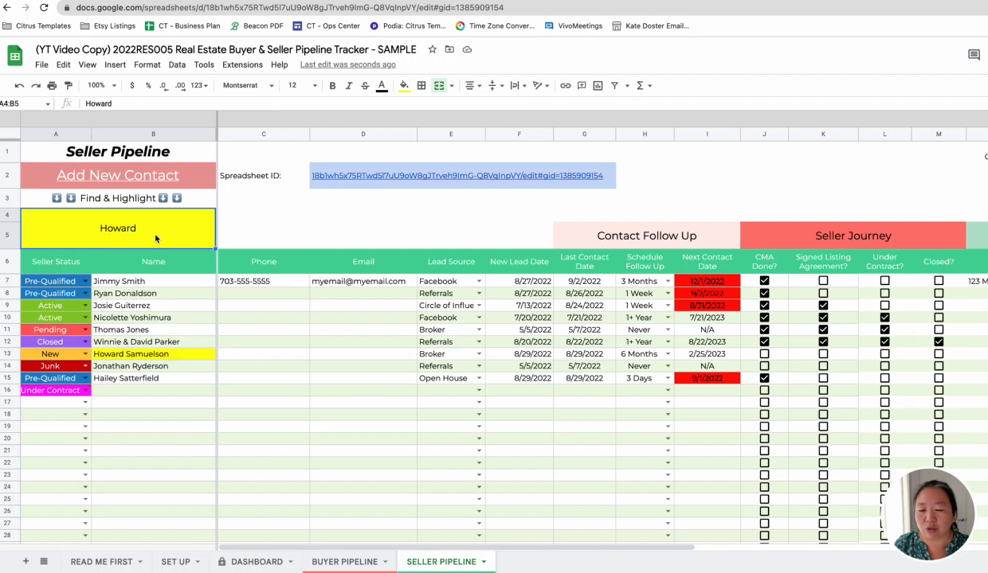
key(Delete)
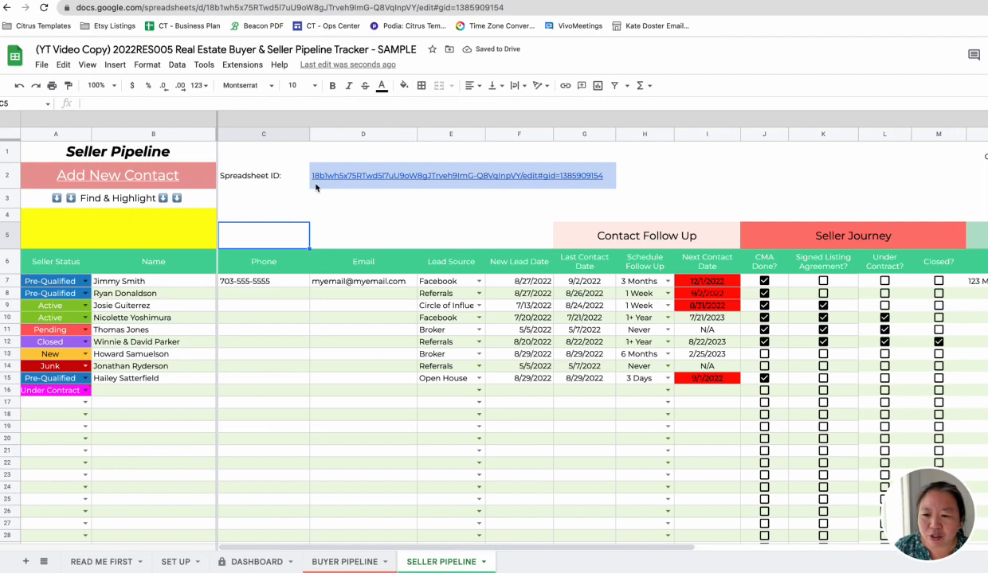
- On the BUYER PIPELINE sheet, paste the address-bar spreadsheet ID into the Spreadsheet ID cell
click(344, 561)
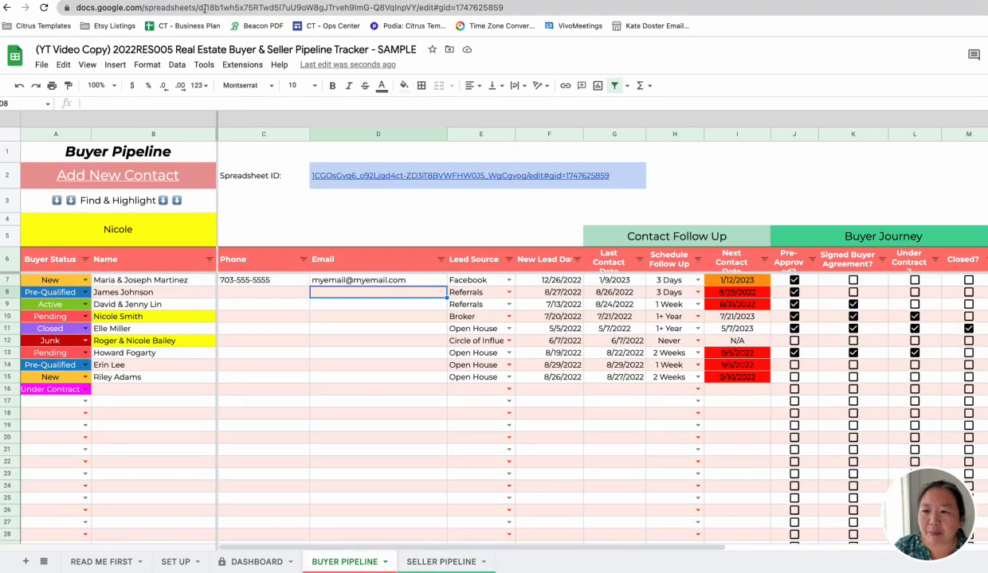
click(319, 7)
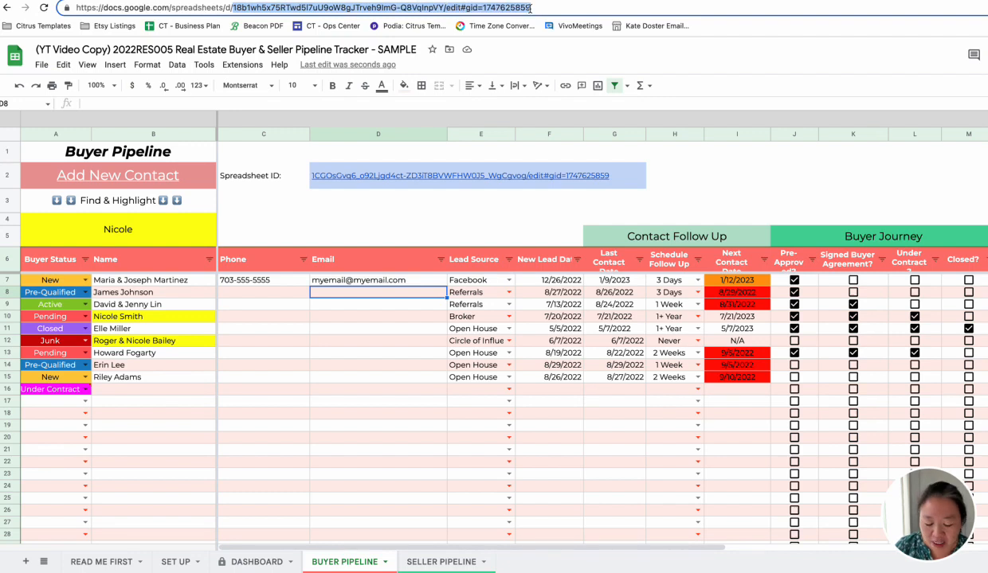
click(476, 175)
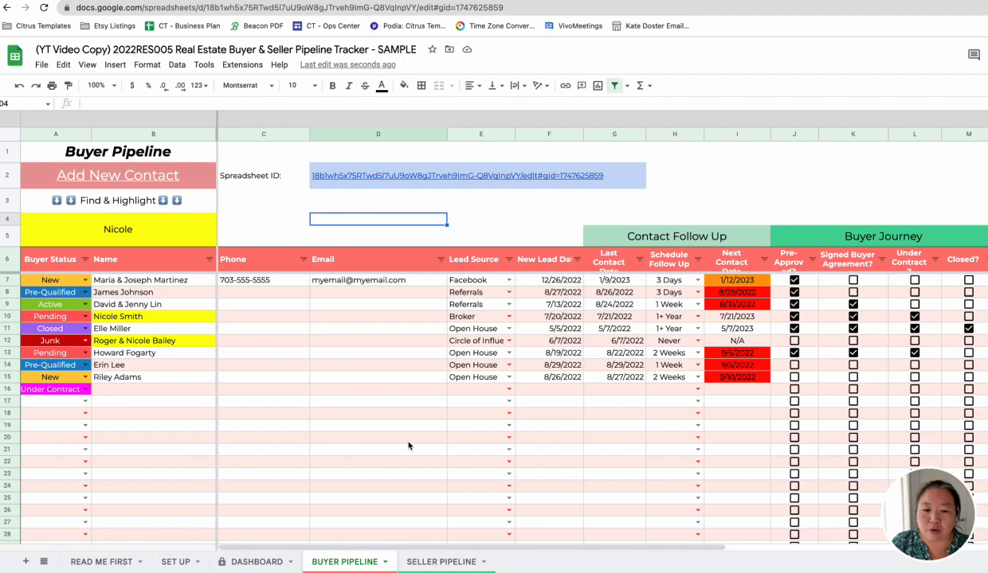
mouse_move(177, 561)
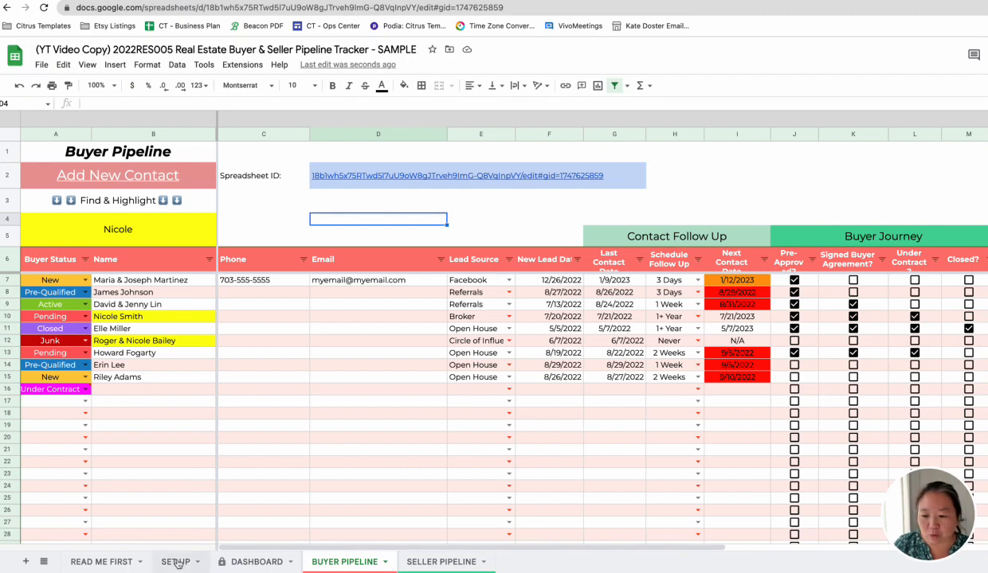
- Scroll the READ ME FIRST sheet down to the Edit Contacts and Tips sections
click(101, 561)
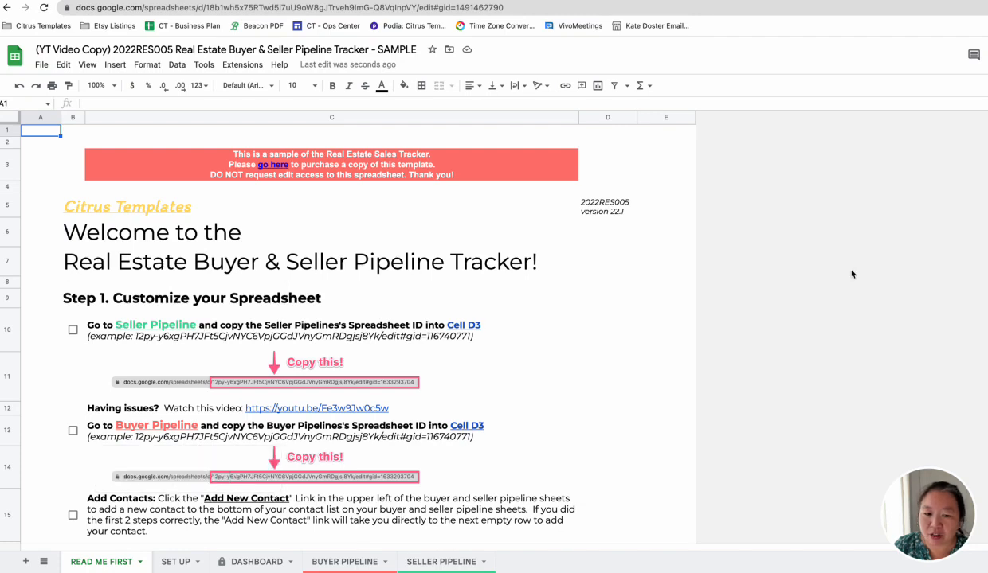
scroll(down, 3)
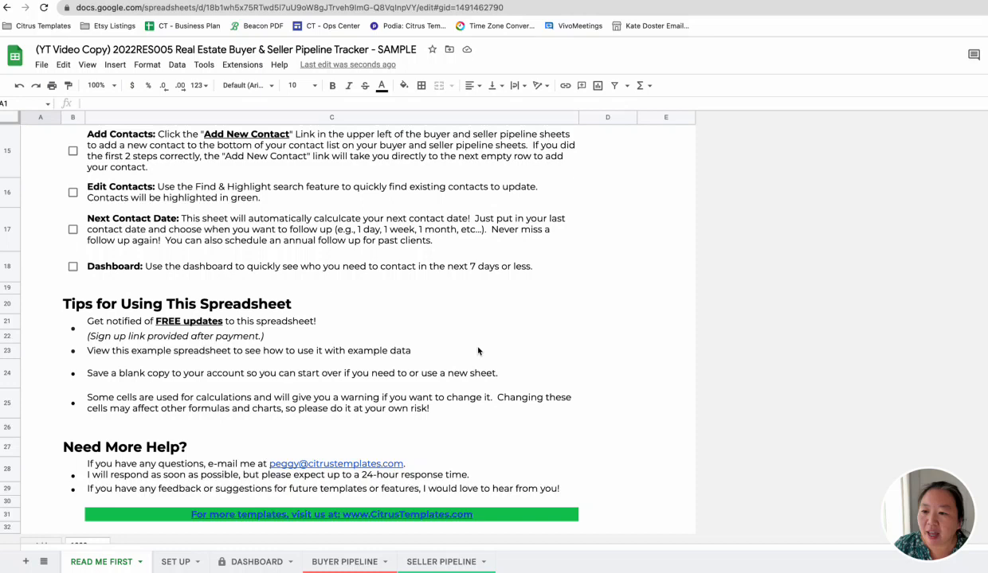
mouse_move(266, 204)
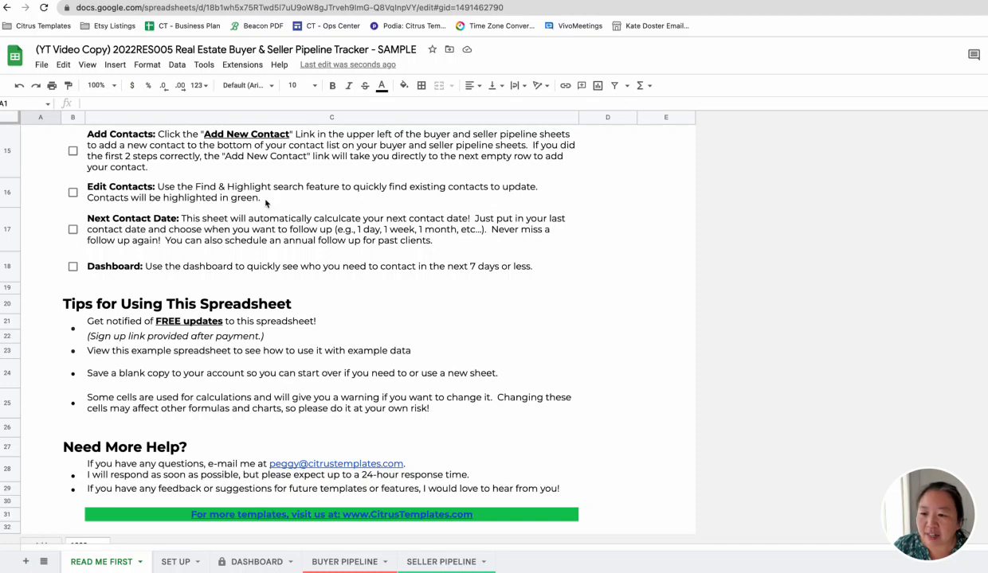
mouse_move(293, 233)
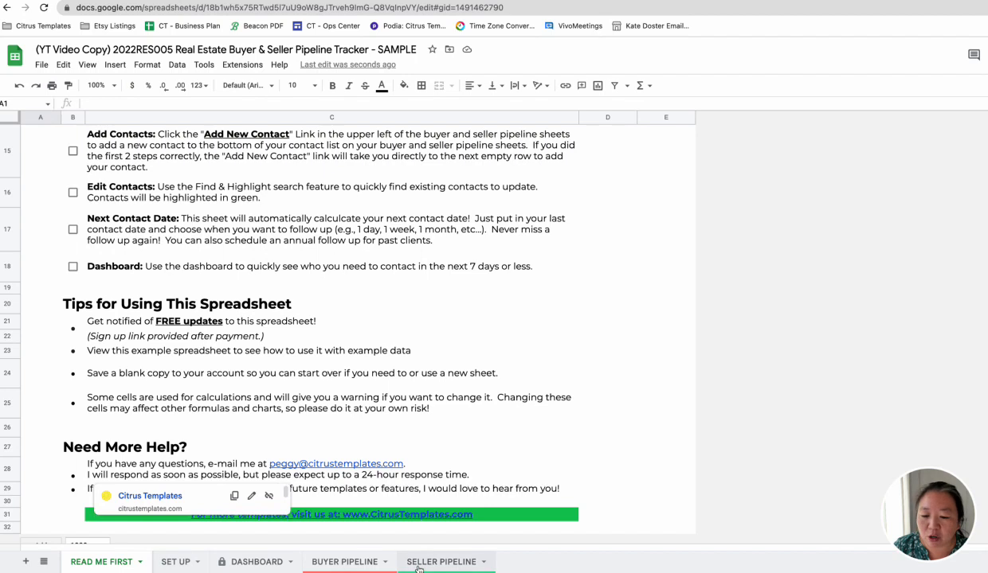
click(344, 562)
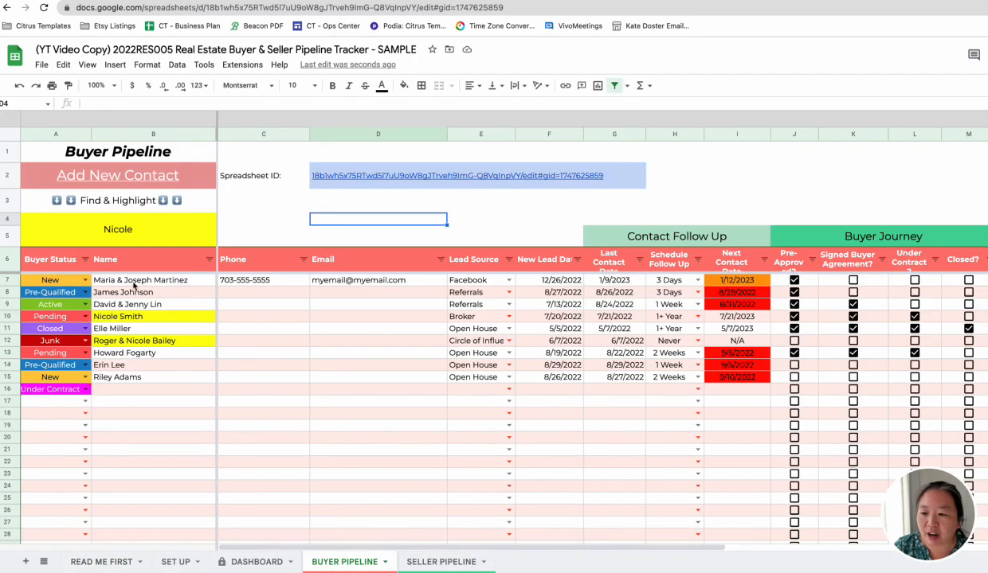
mouse_move(300, 275)
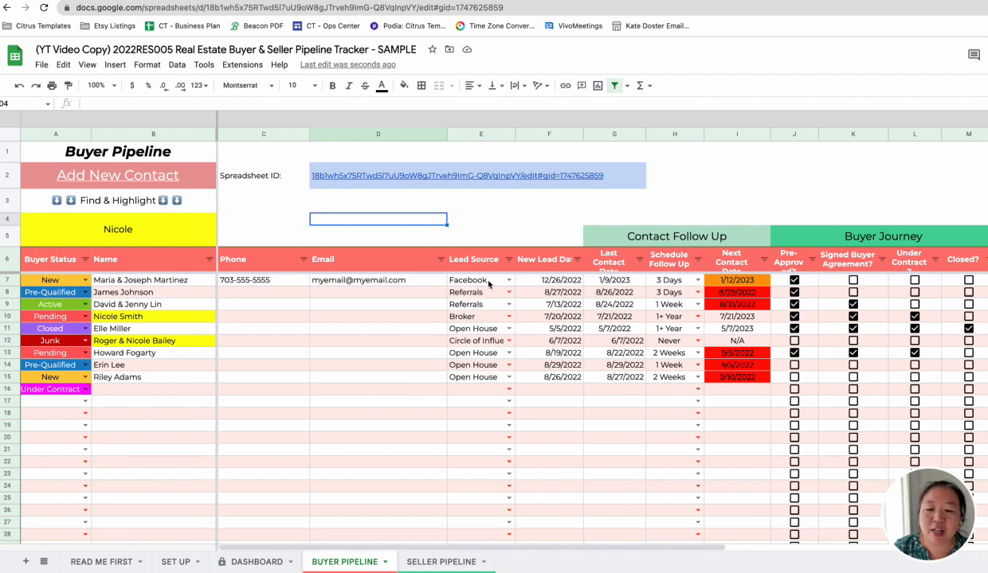
mouse_move(472, 398)
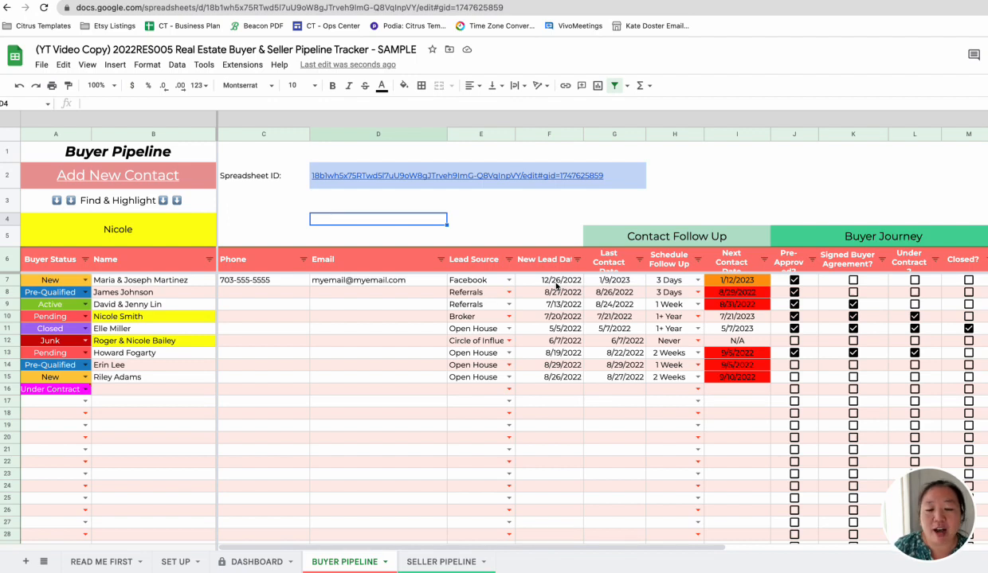
mouse_move(609, 279)
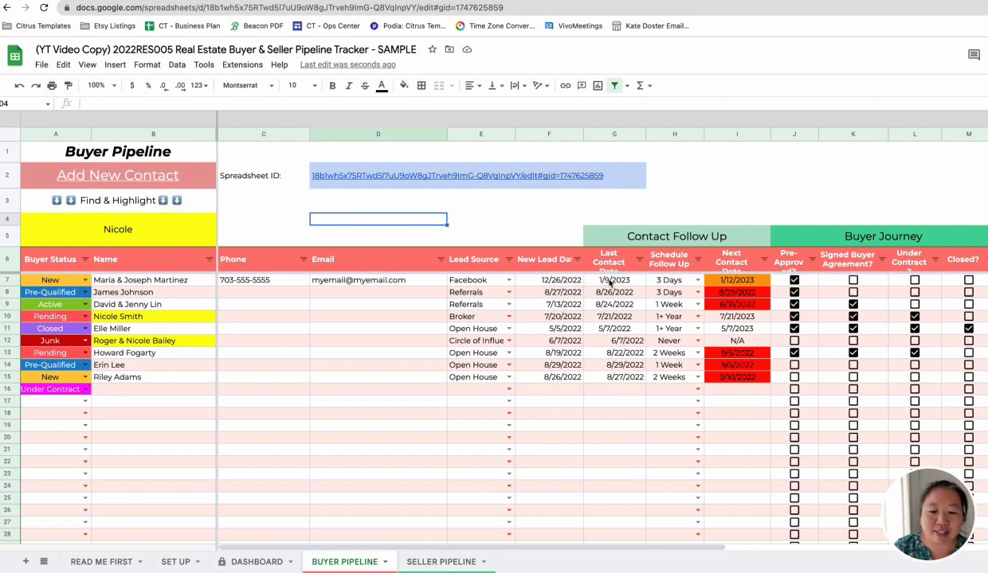
mouse_move(571, 290)
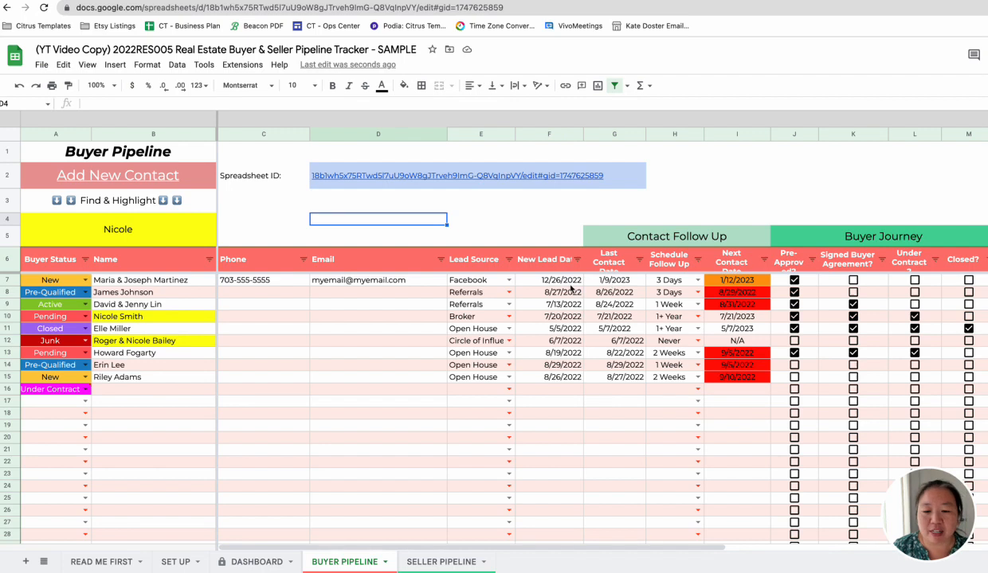
click(549, 280)
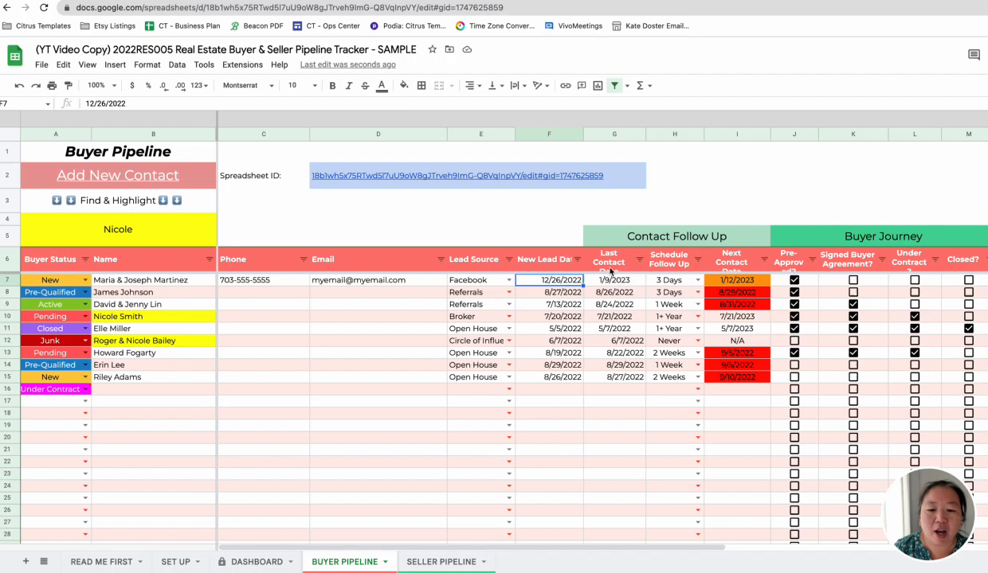
click(613, 280)
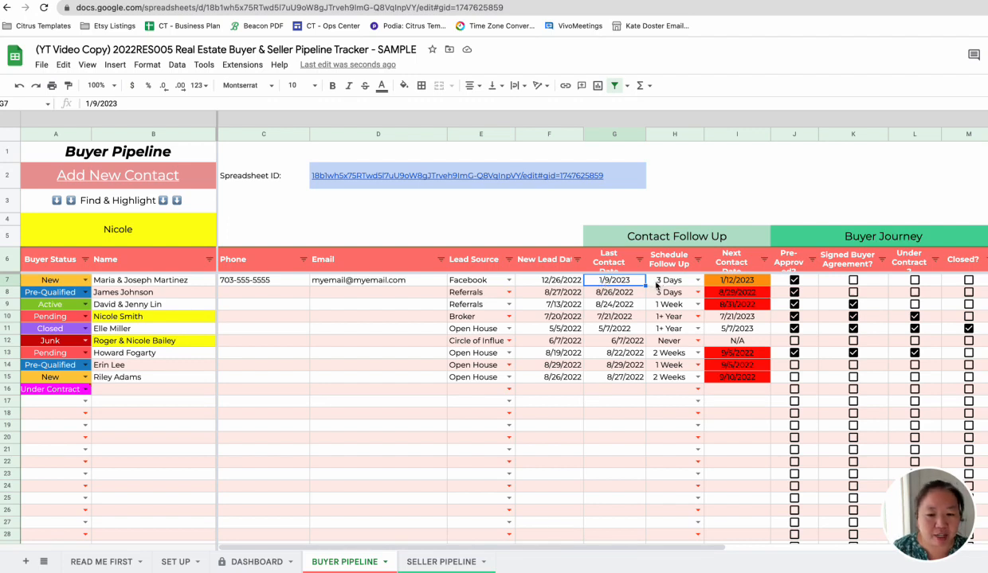
click(697, 280)
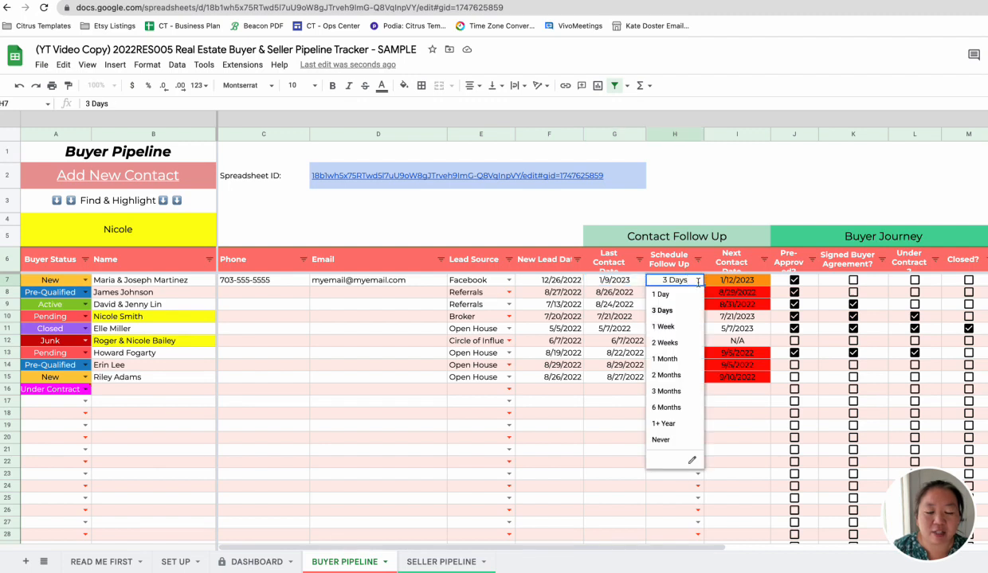
mouse_move(663, 327)
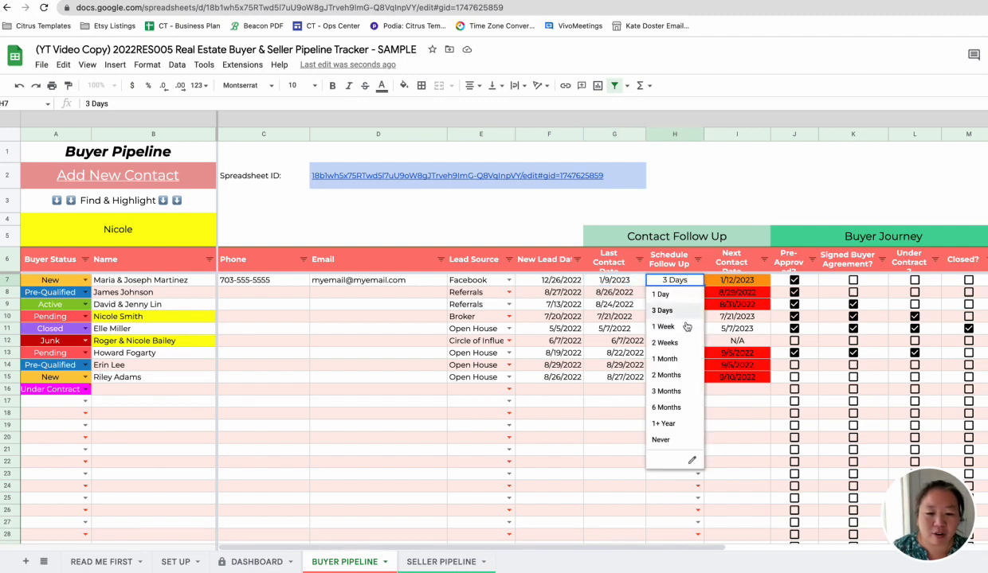
mouse_move(660, 294)
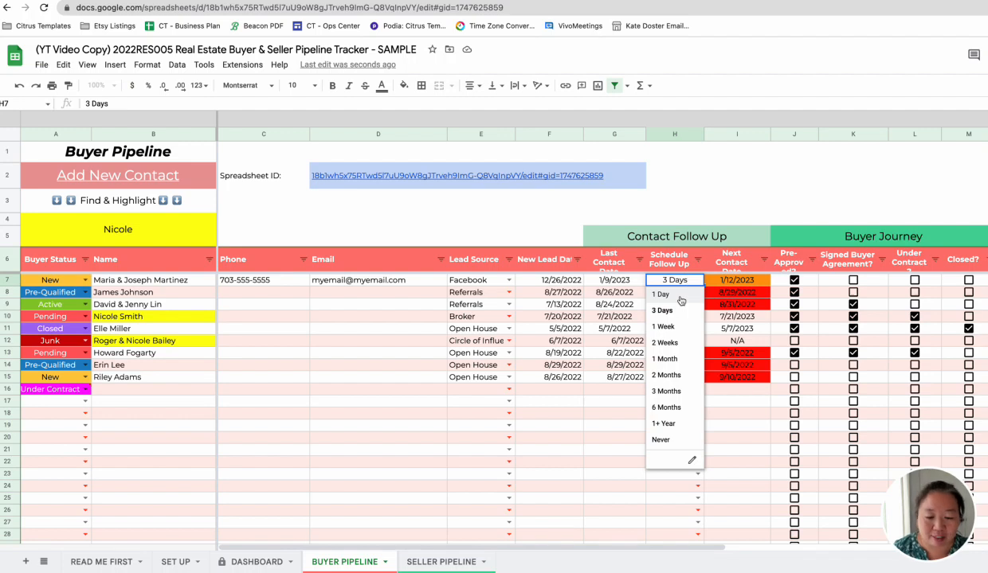
mouse_move(674, 407)
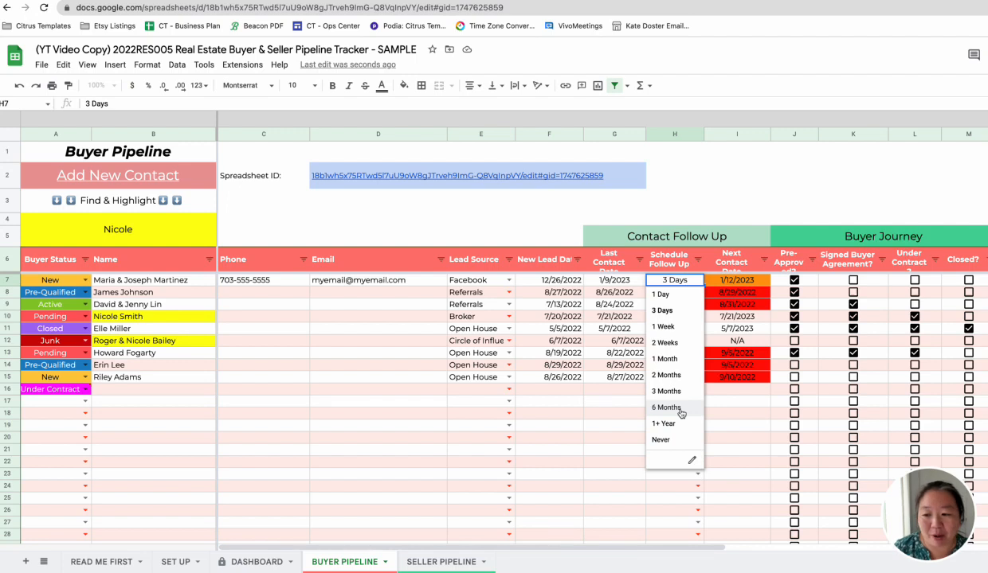
mouse_move(665, 440)
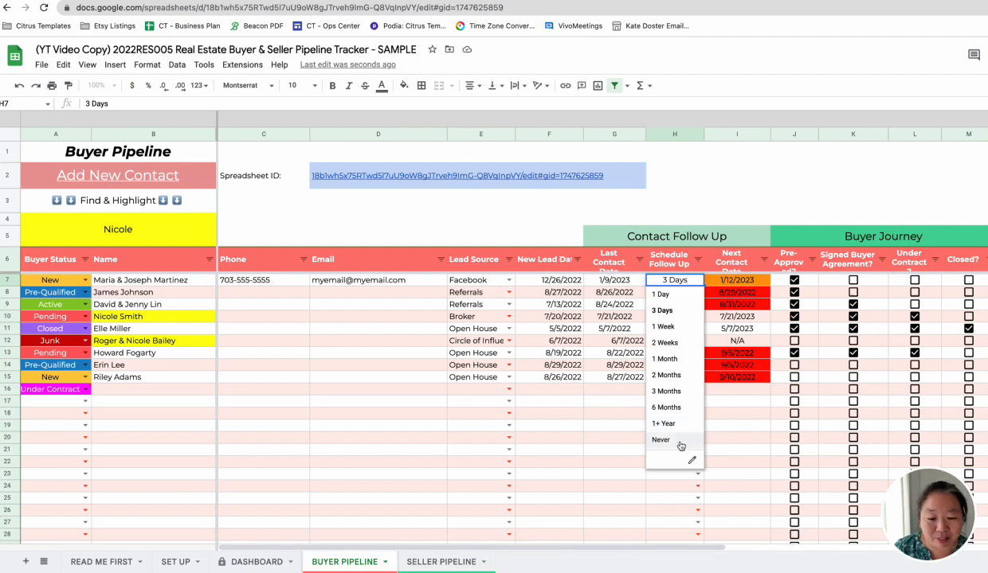
mouse_move(673, 446)
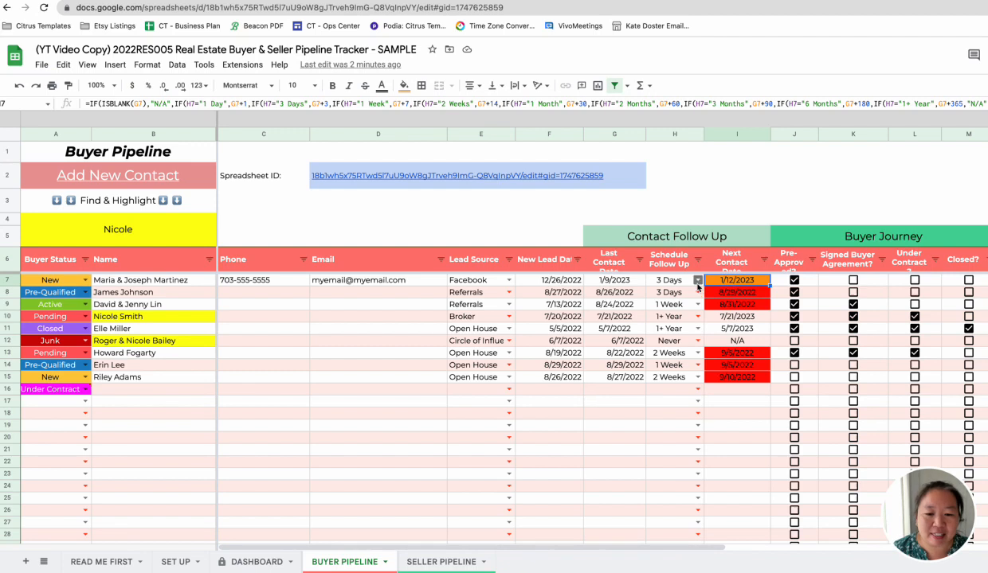
- Try a 1 Day follow-up in H7 and inspect the next-contact formula in I7
click(696, 280)
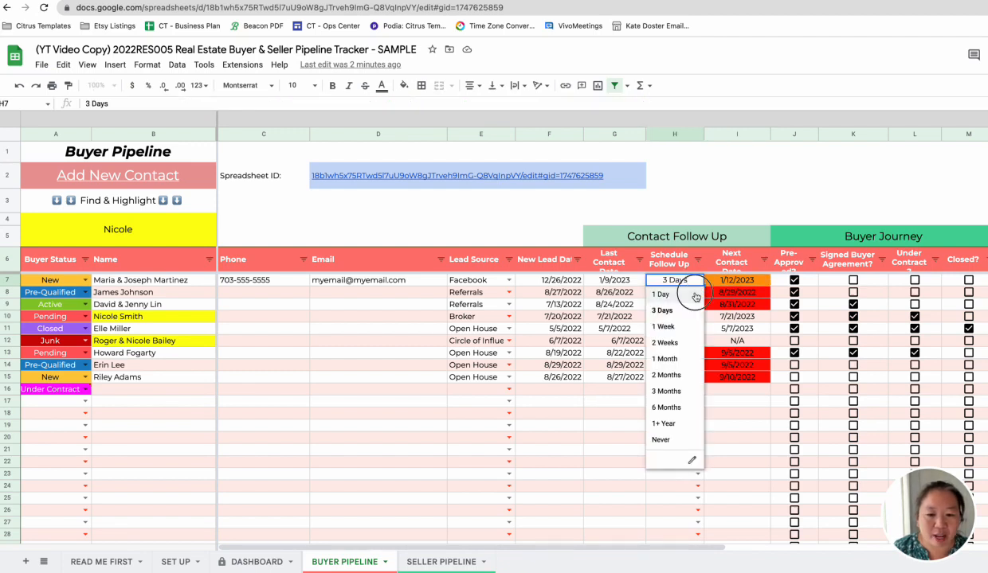
click(660, 294)
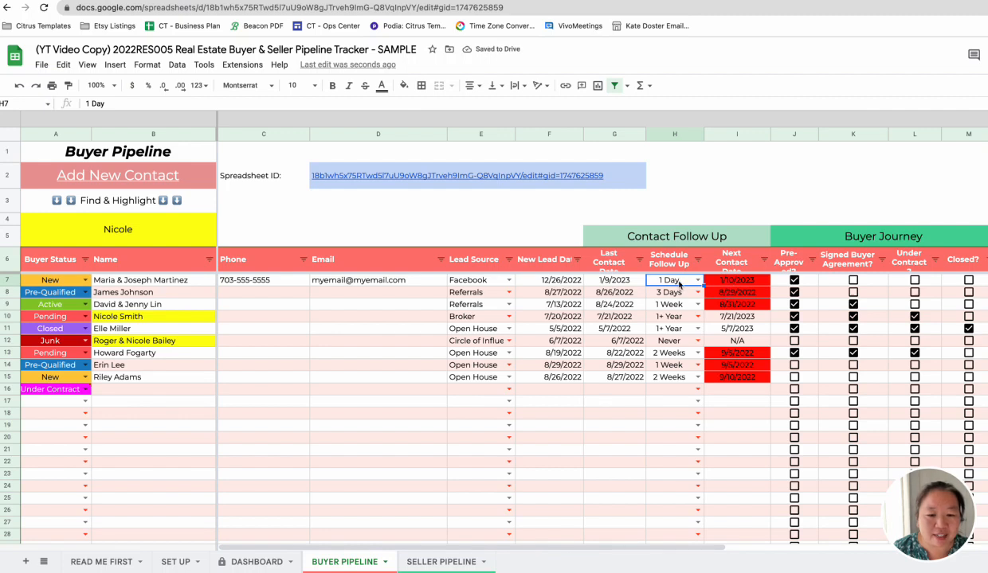
mouse_move(719, 285)
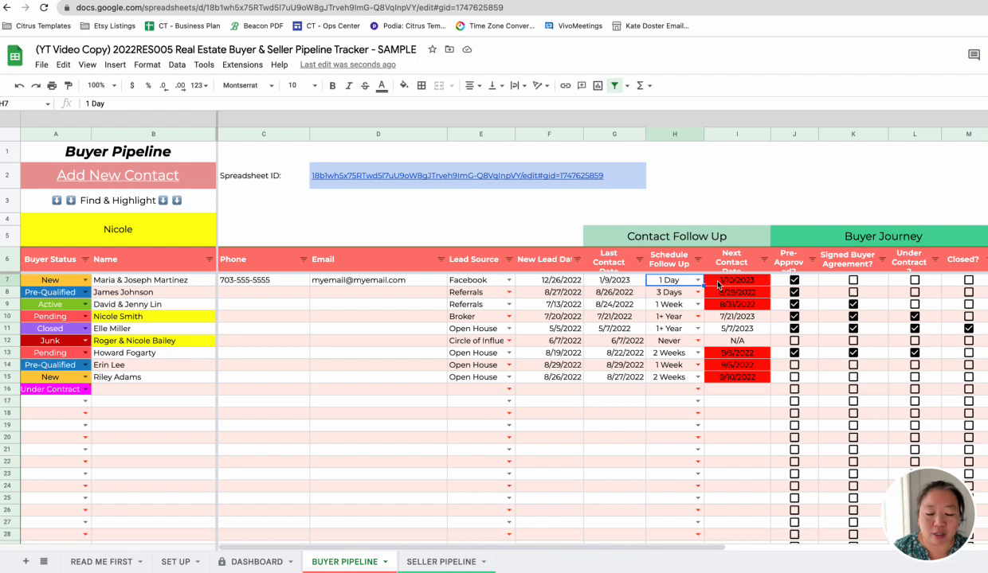
click(736, 280)
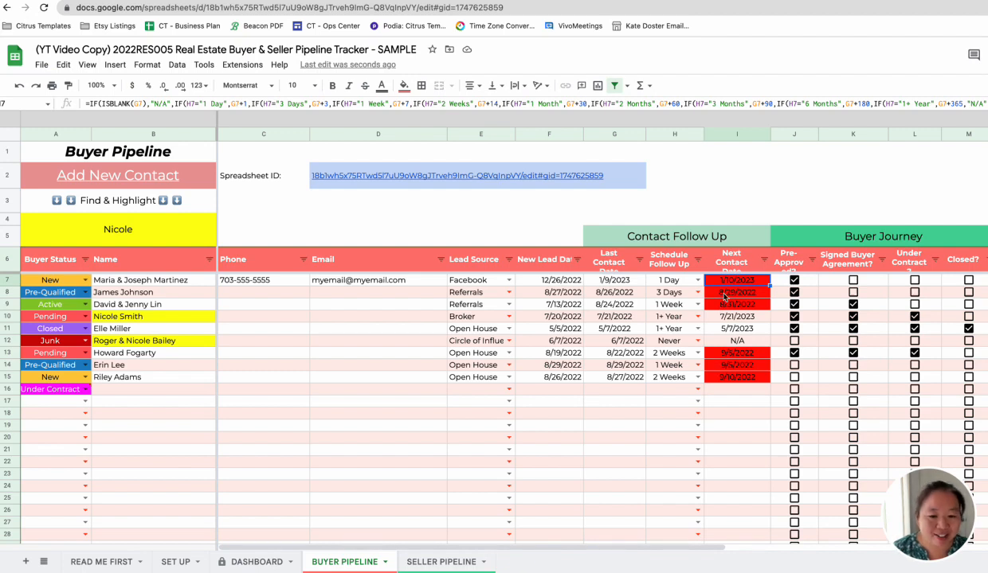
mouse_move(729, 382)
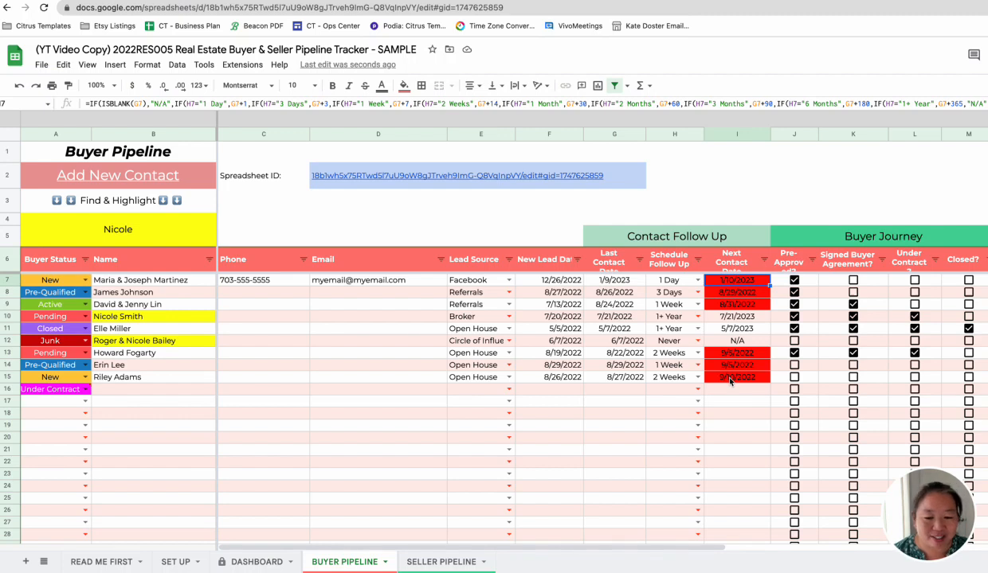
mouse_move(727, 297)
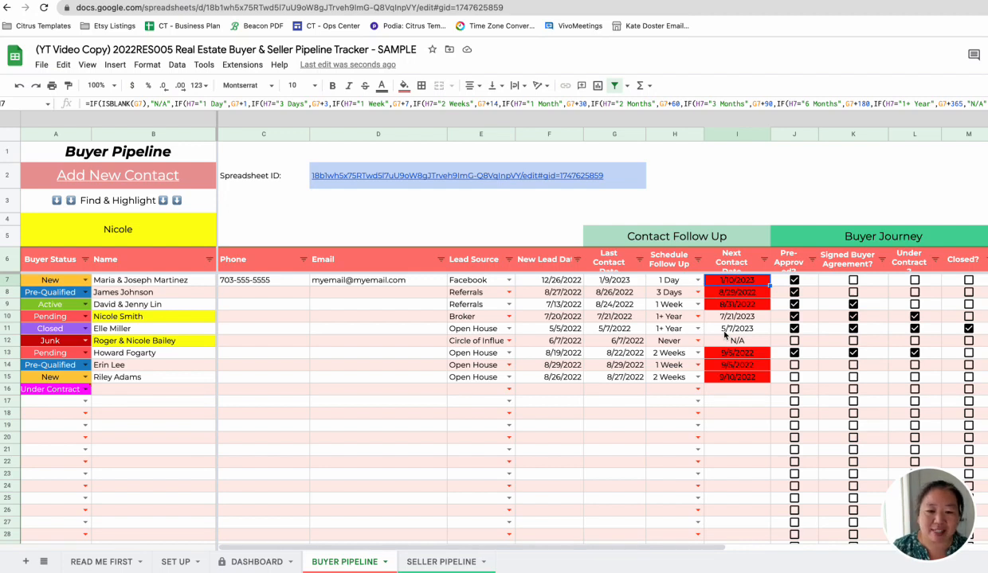
mouse_move(728, 352)
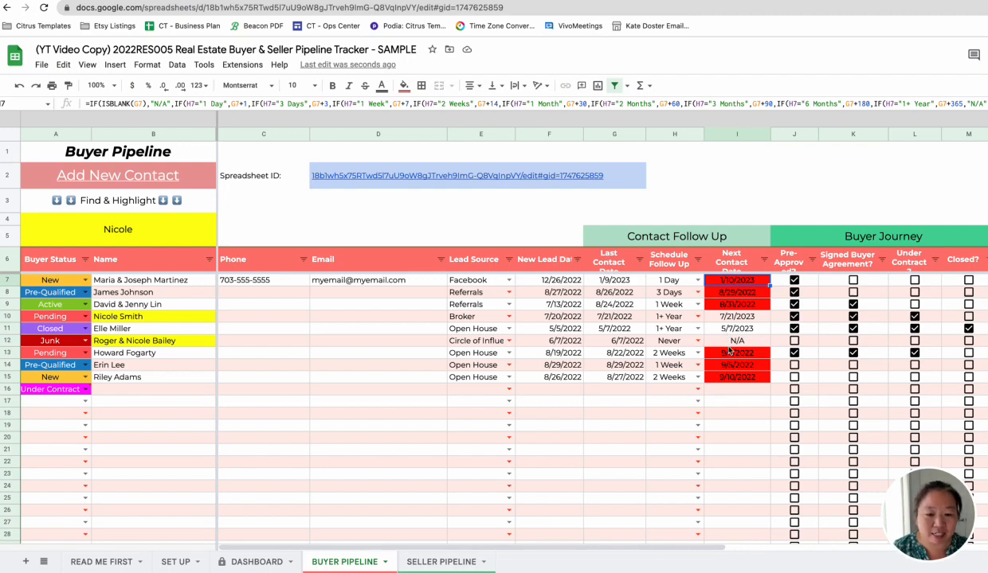
- Switch the Martinez follow-up back to 3 Days, then to 1 Month (next contact 2/8/2023)
click(673, 279)
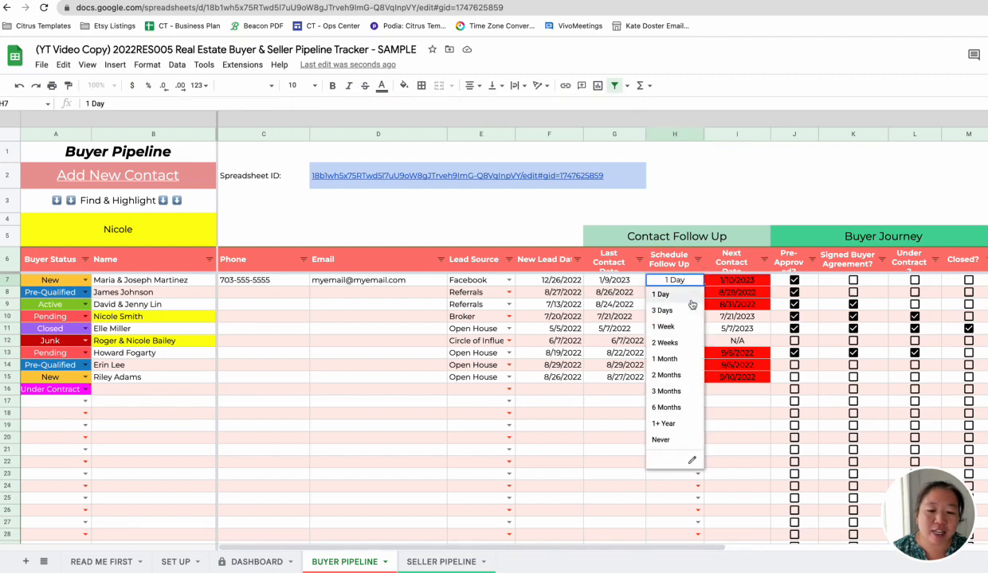
click(661, 310)
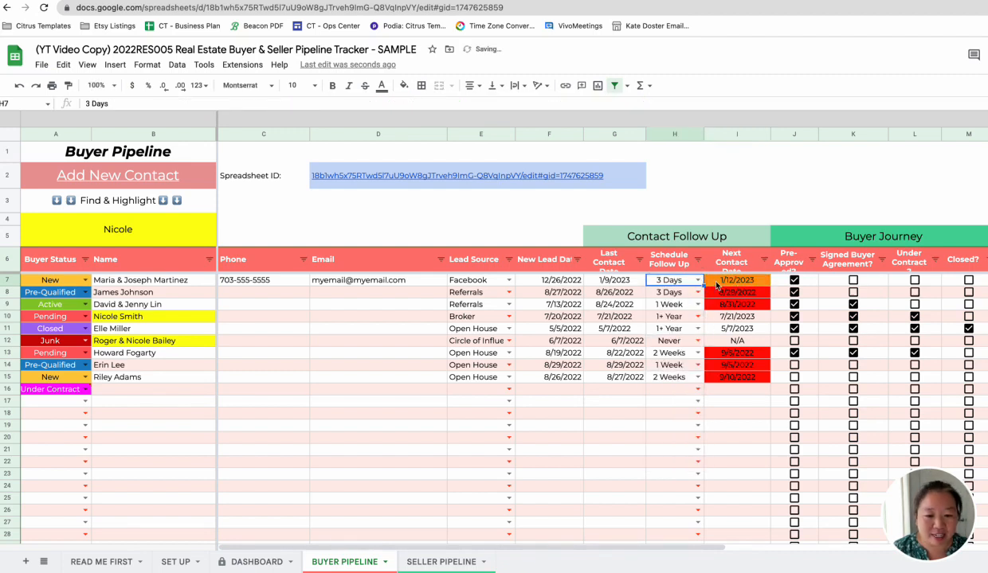
click(697, 280)
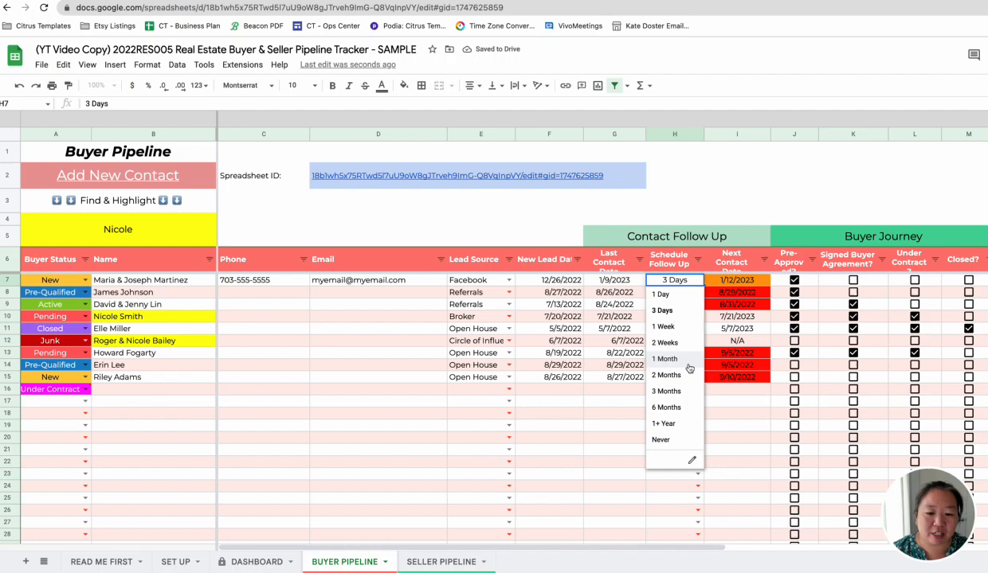
click(664, 358)
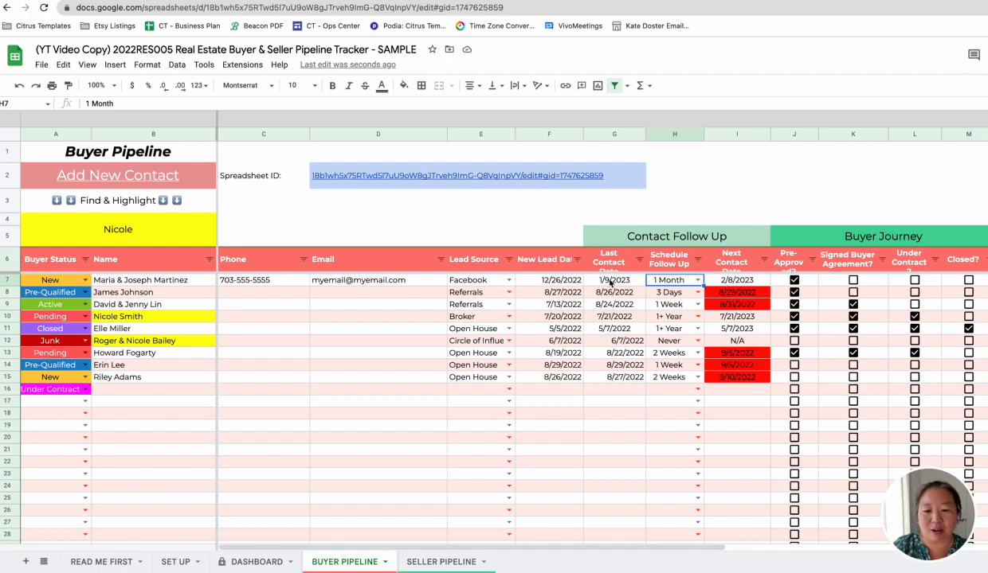
click(614, 279)
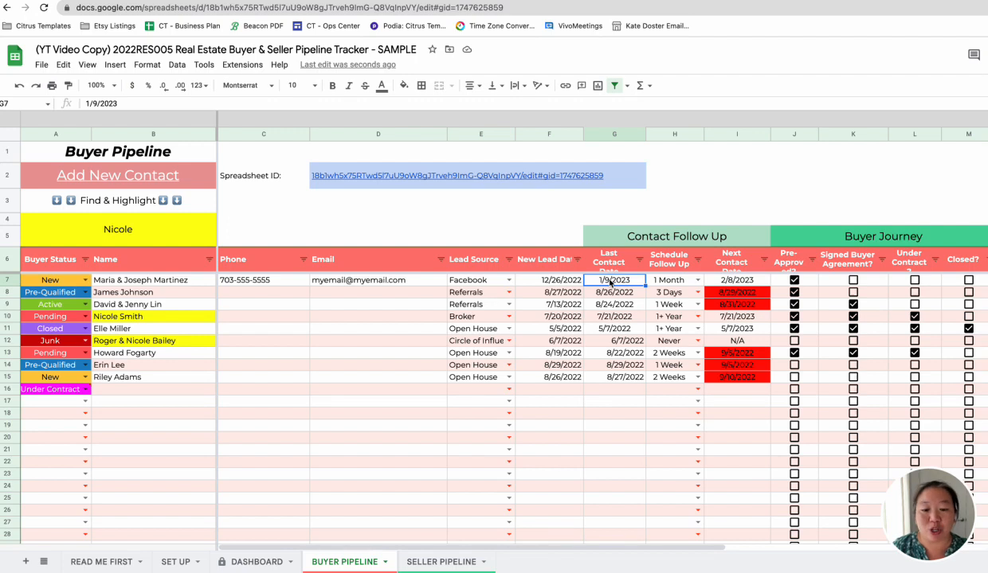
mouse_move(674, 234)
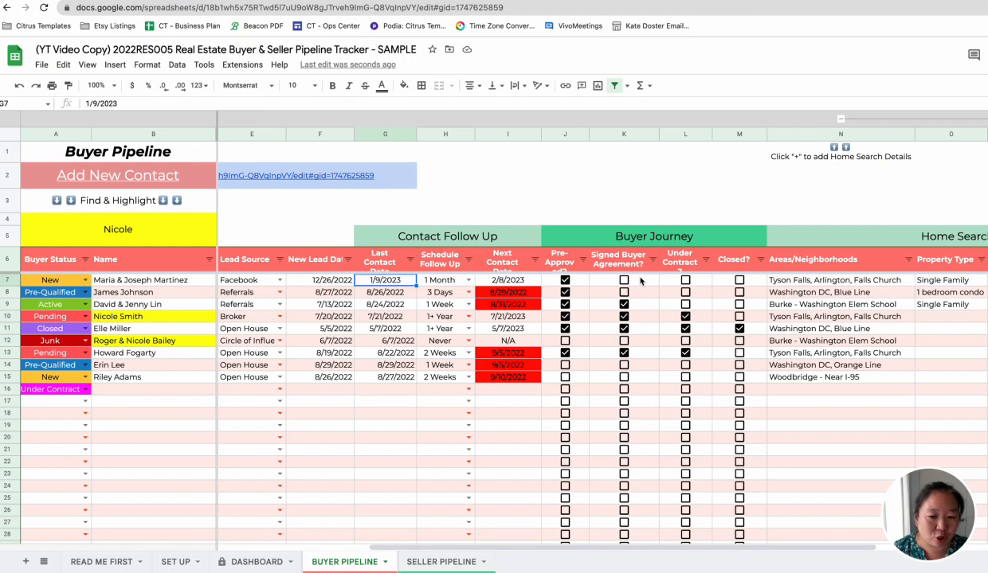
mouse_move(723, 282)
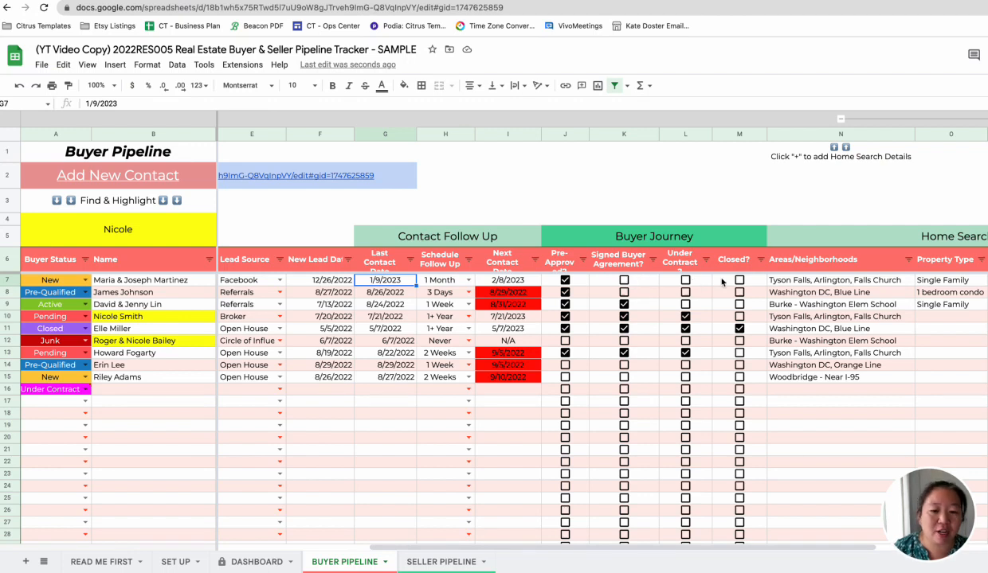
mouse_move(694, 280)
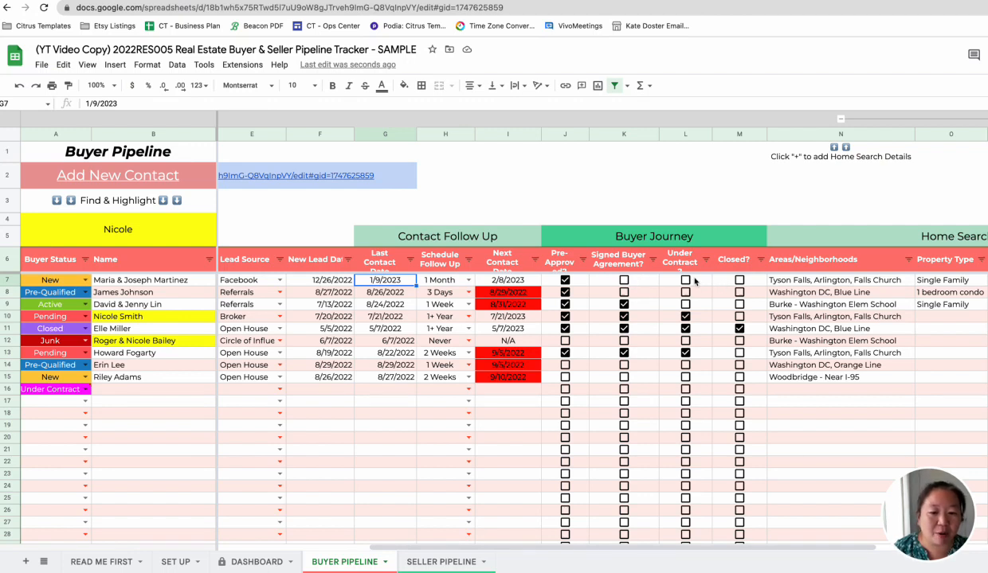
mouse_move(725, 415)
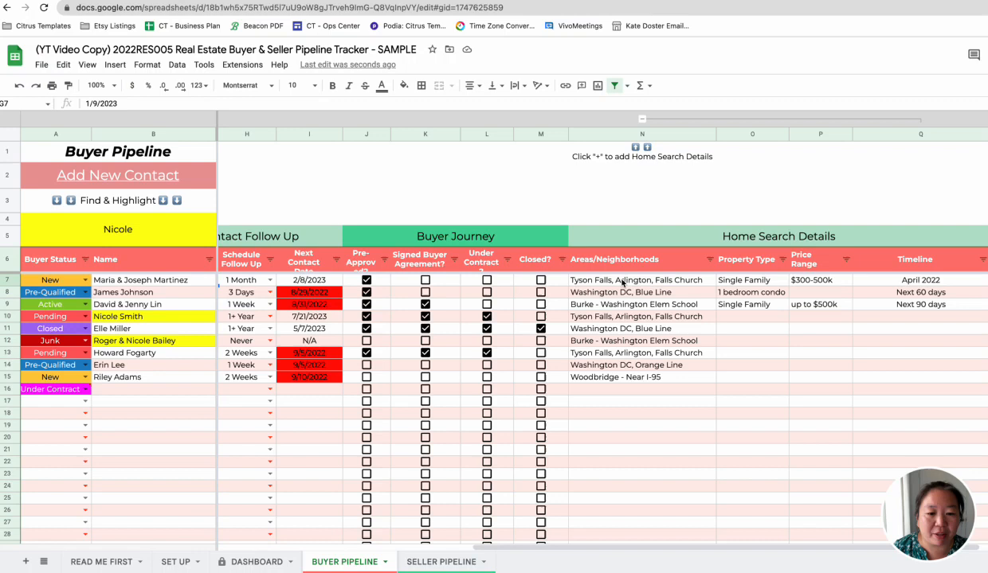
mouse_move(614, 432)
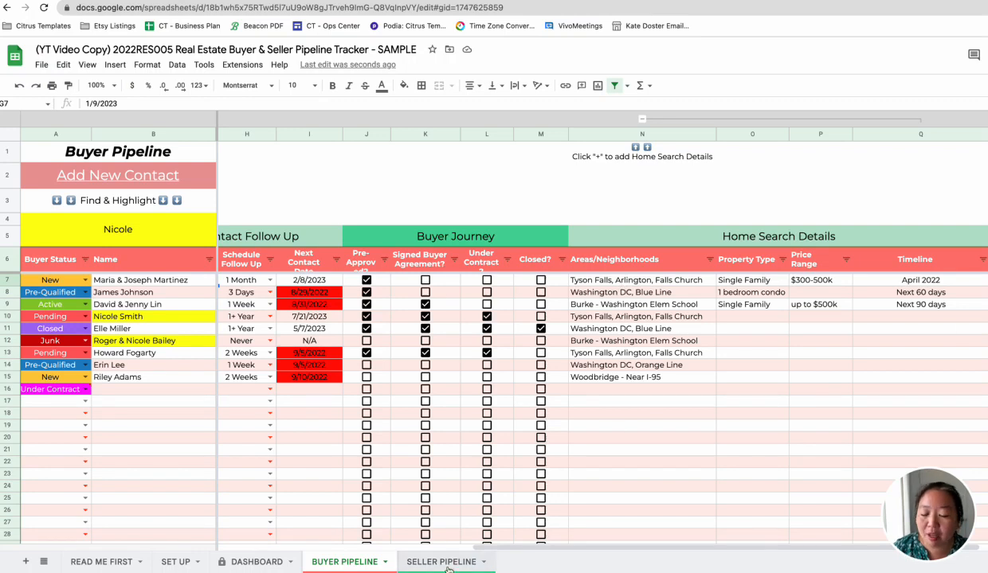
- Return to the SELLER PIPELINE sheet after viewing the buyer journey and home search columns
click(442, 562)
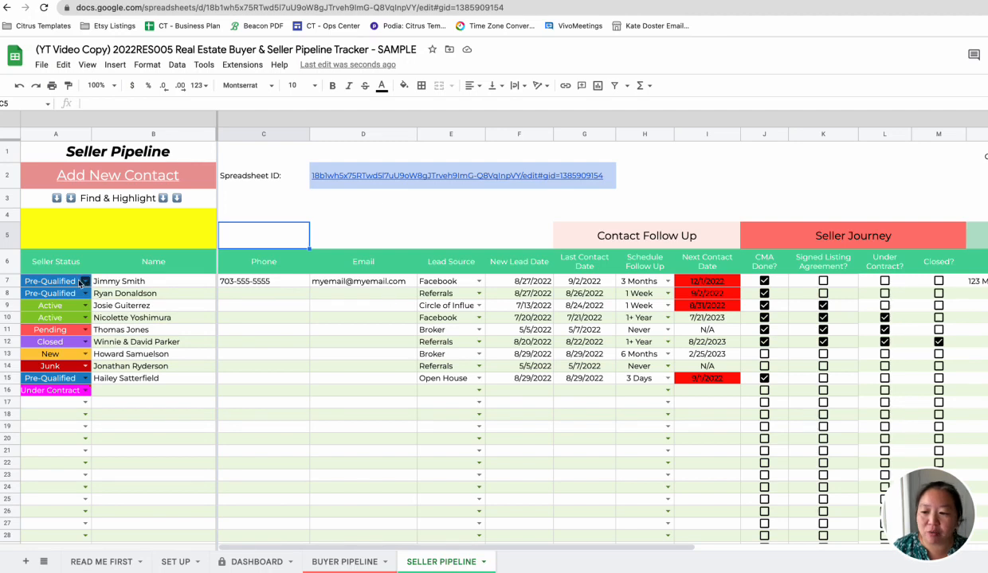
click(83, 280)
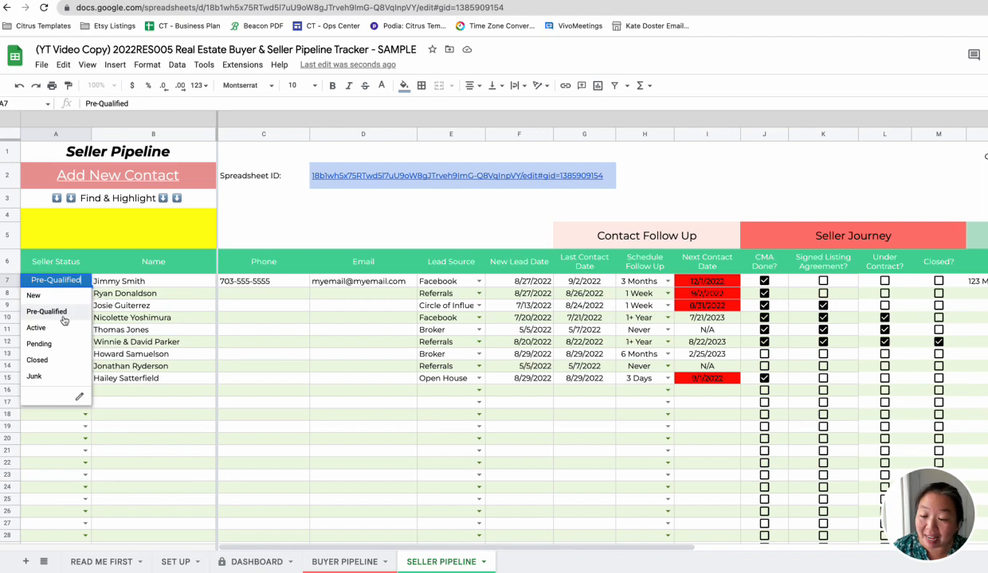
mouse_move(63, 300)
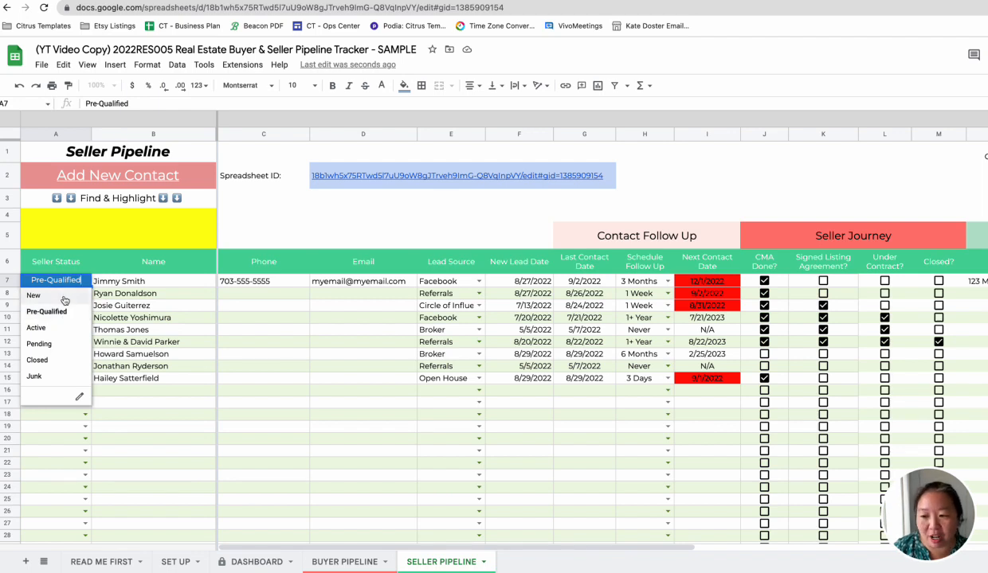
mouse_move(56, 328)
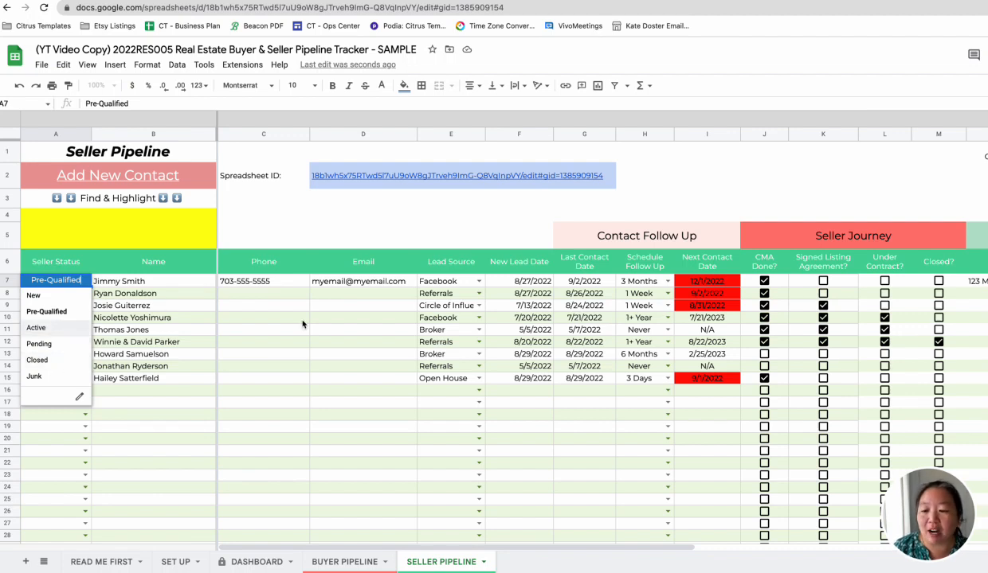
click(262, 317)
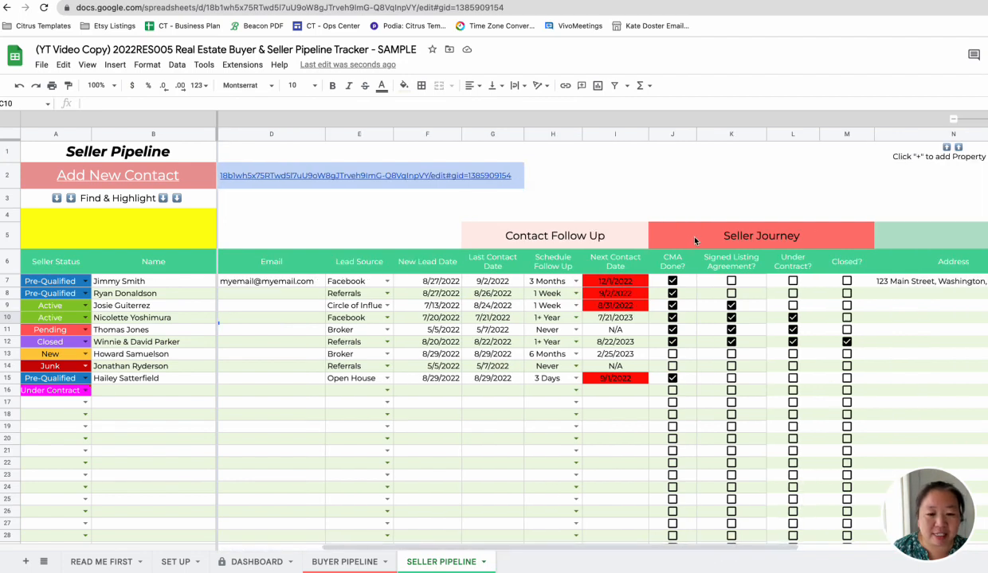
mouse_move(683, 287)
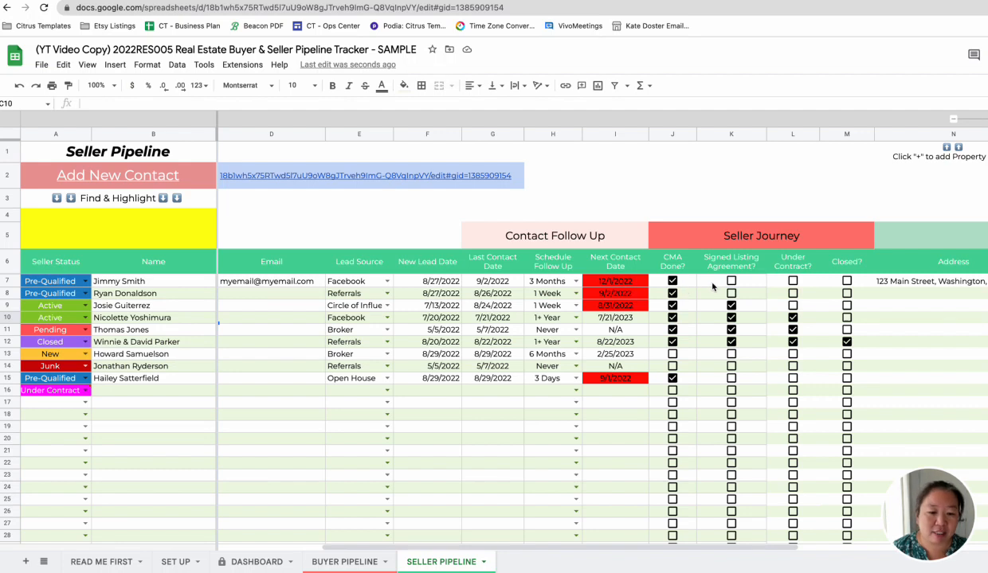
mouse_move(855, 308)
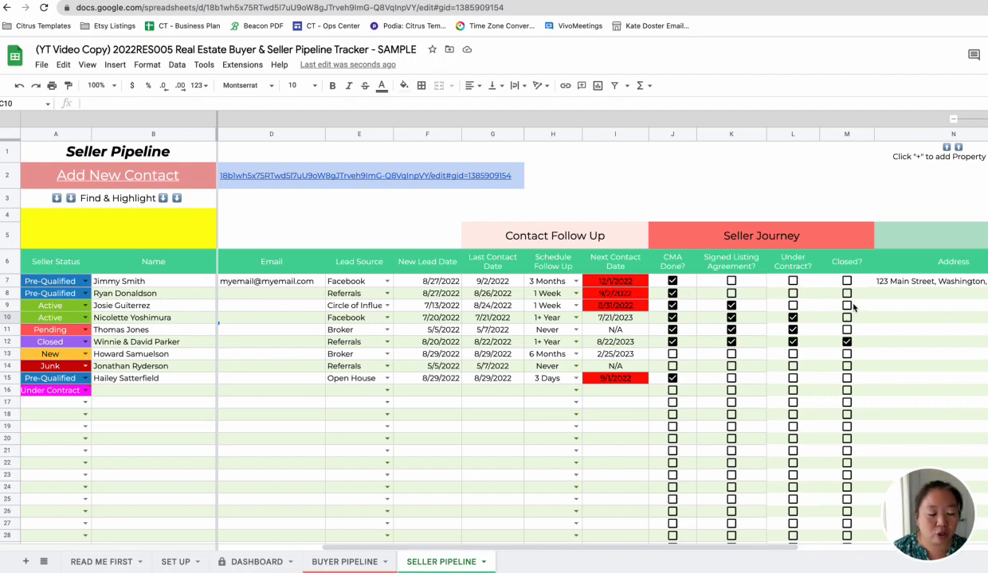
scroll(right, 3)
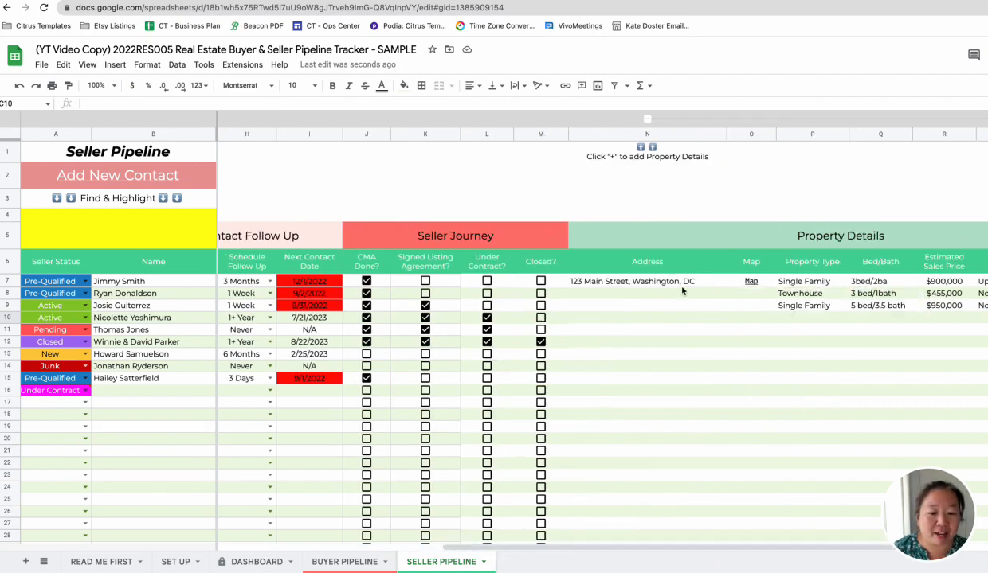
scroll(right, 3)
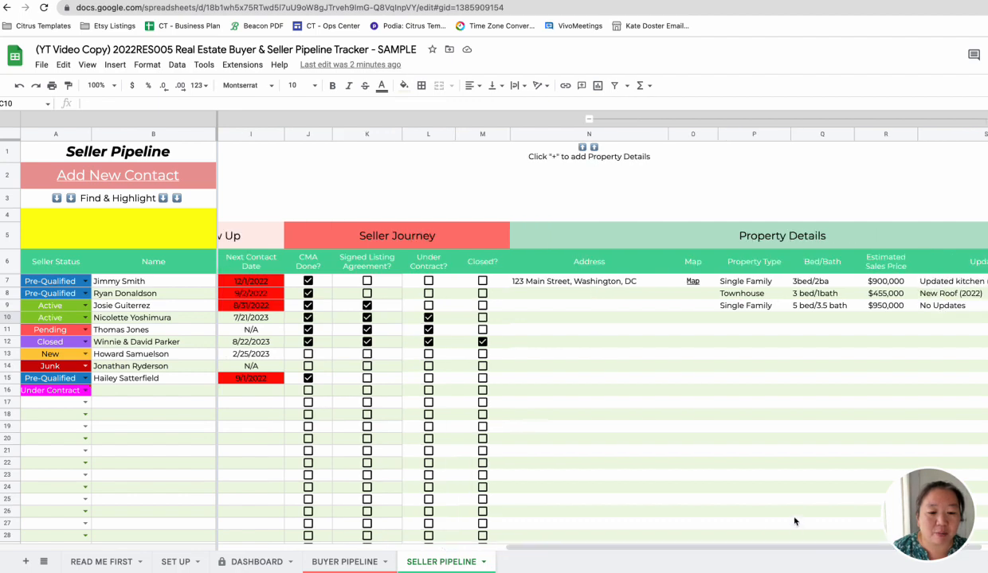
scroll(right, 3)
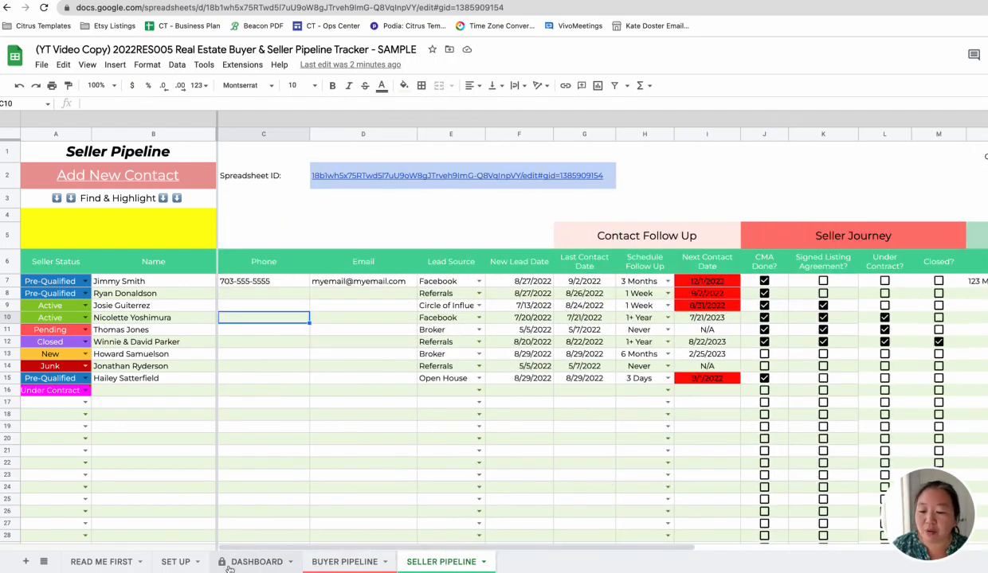
- Switch to the DASHBOARD sheet with pipeline status and lead source charts
click(256, 561)
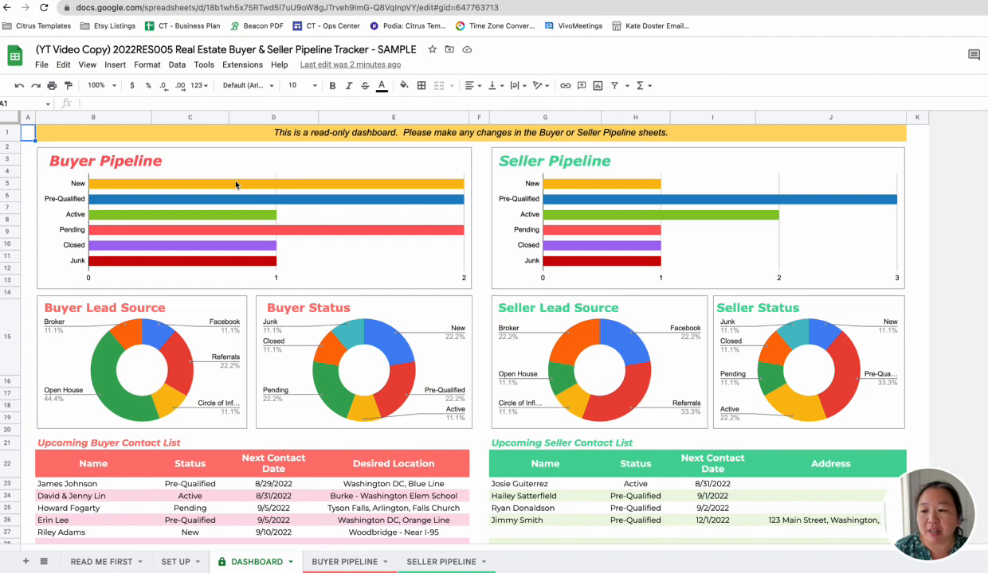
mouse_move(165, 256)
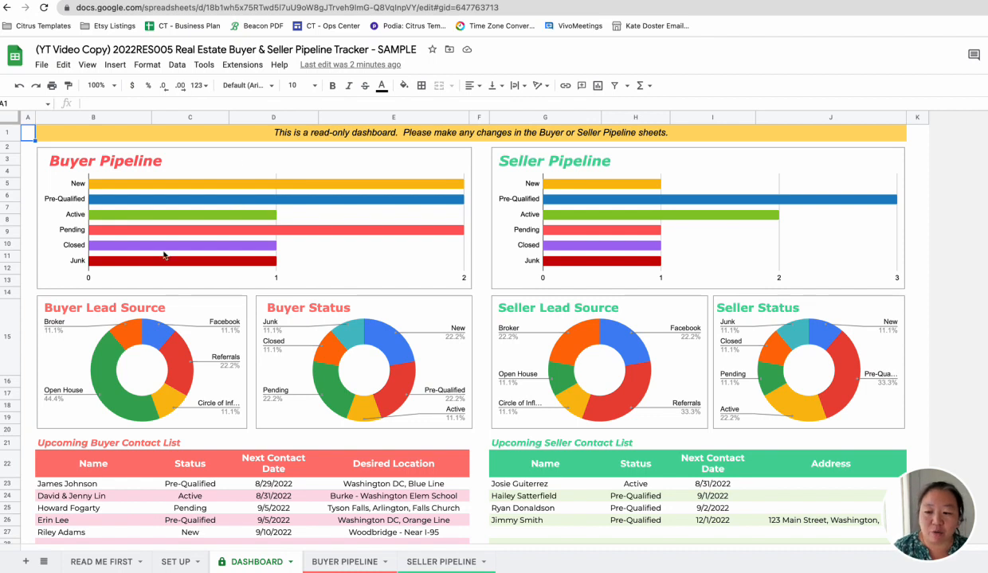
mouse_move(123, 195)
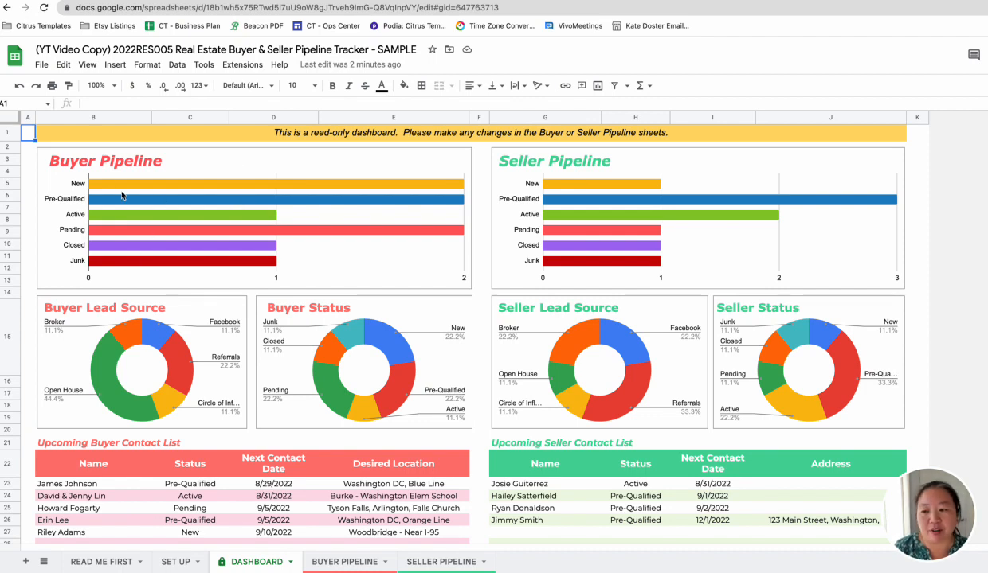
mouse_move(170, 200)
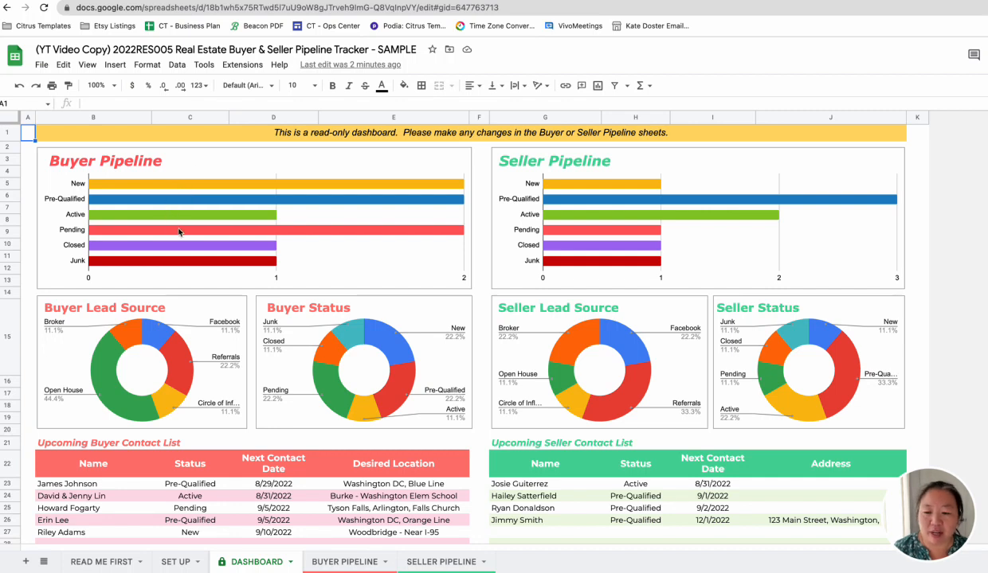
mouse_move(475, 218)
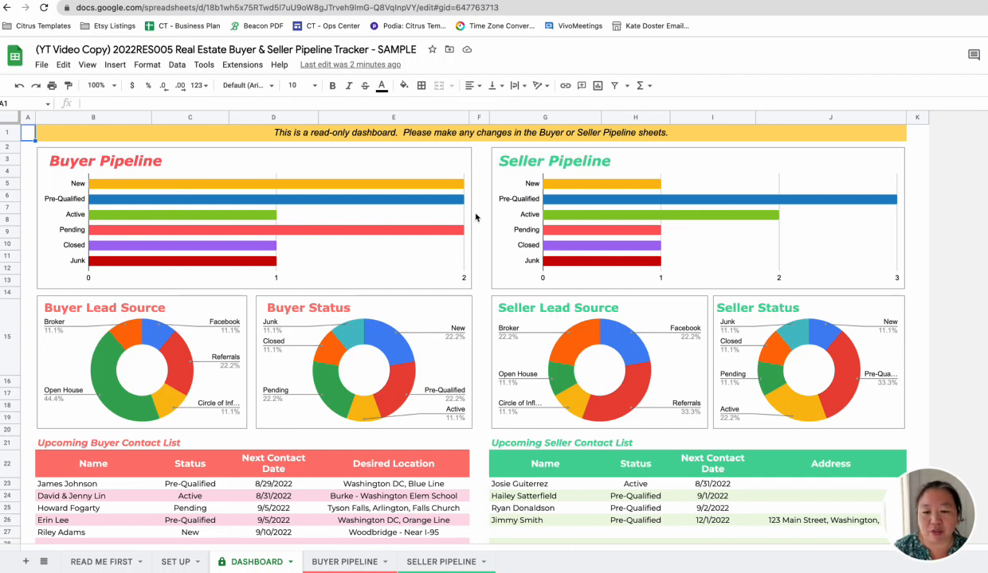
mouse_move(388, 317)
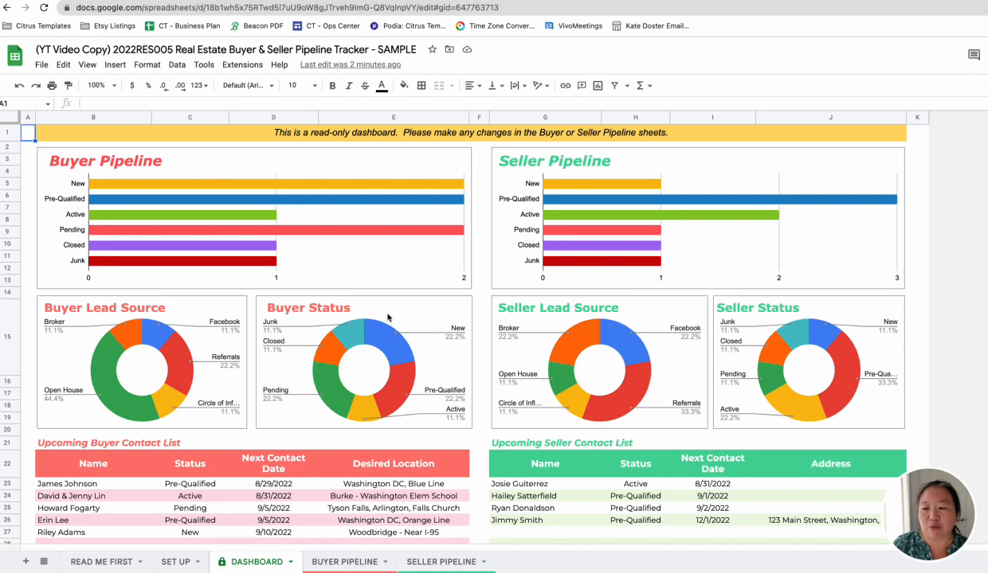
mouse_move(402, 291)
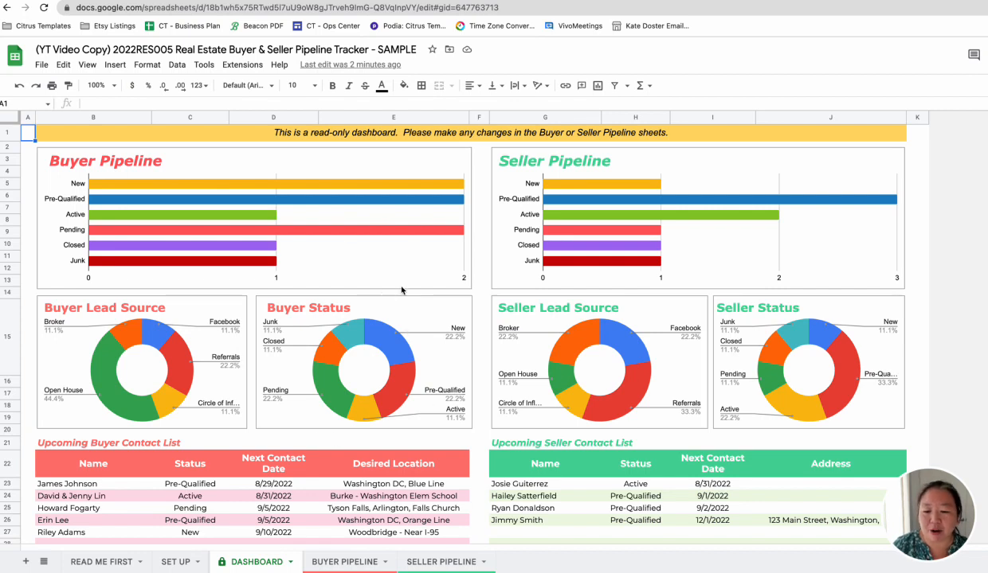
mouse_move(336, 389)
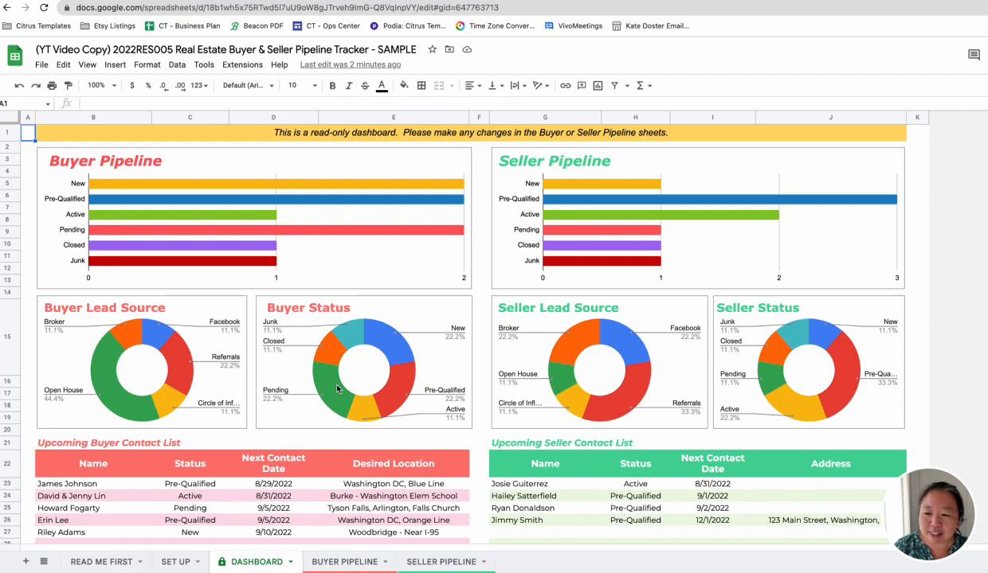
mouse_move(166, 331)
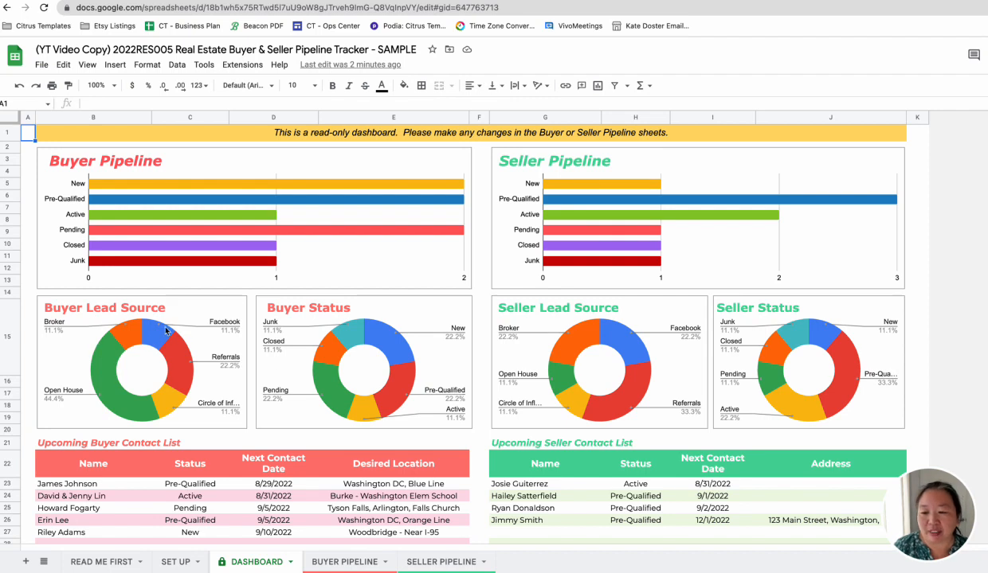
mouse_move(620, 349)
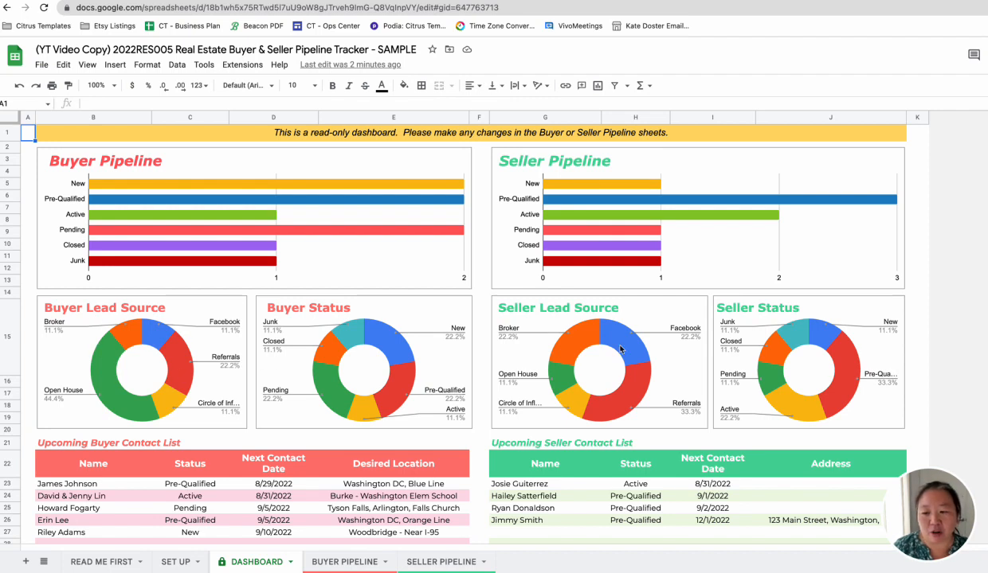
mouse_move(128, 369)
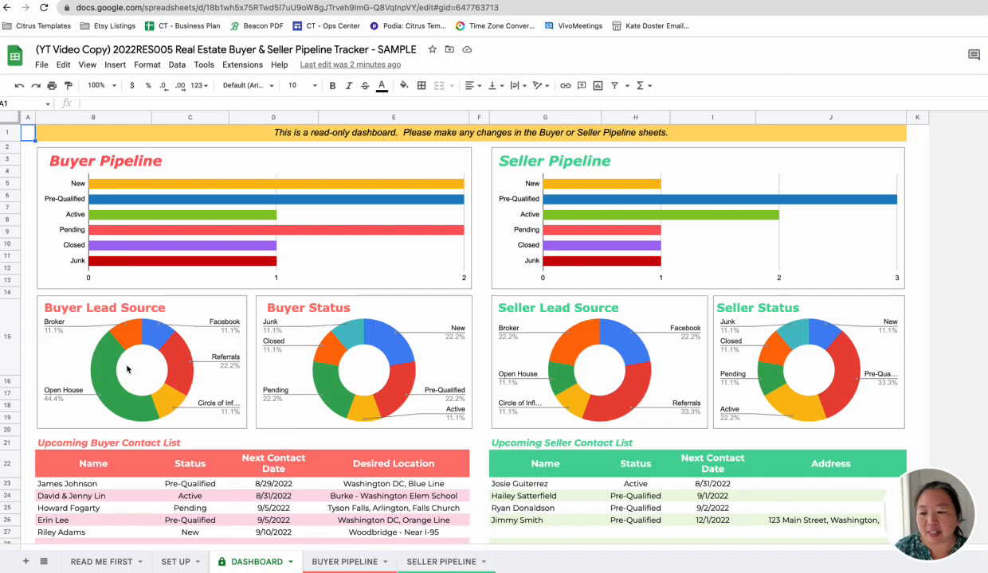
mouse_move(109, 374)
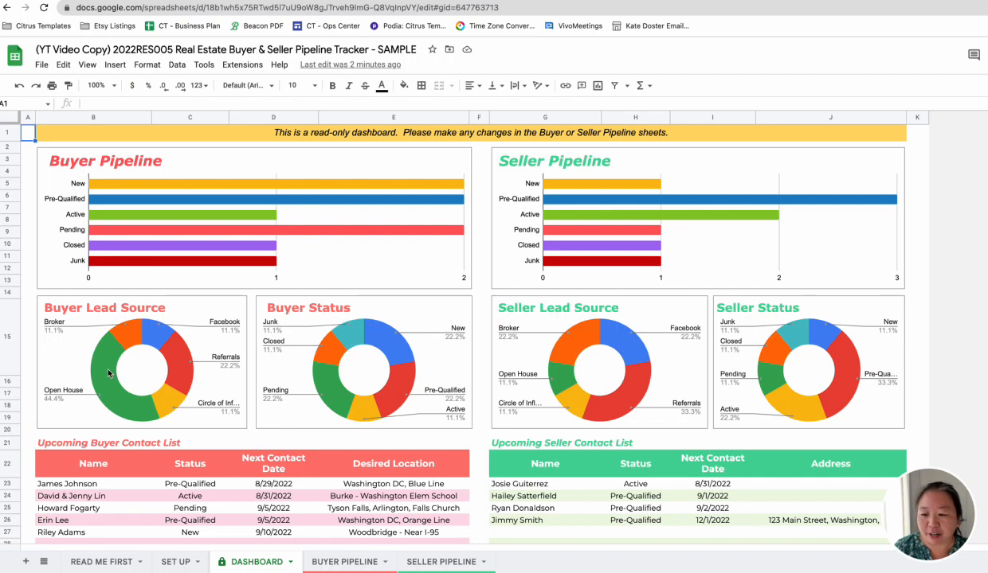
mouse_move(307, 374)
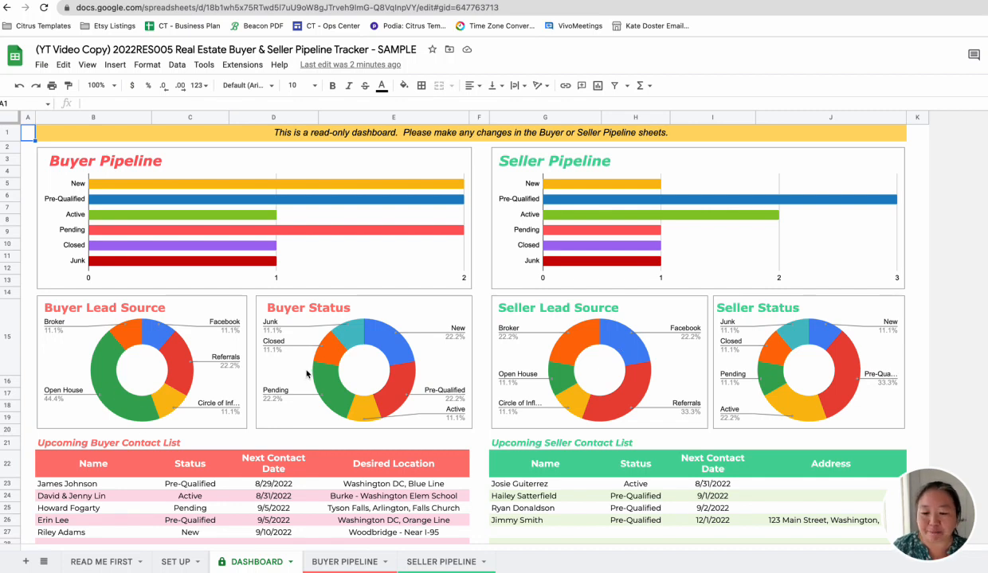
- Scroll to the dashboard's Upcoming Contact Lists, then switch to the SET UP sheet
scroll(down, 3)
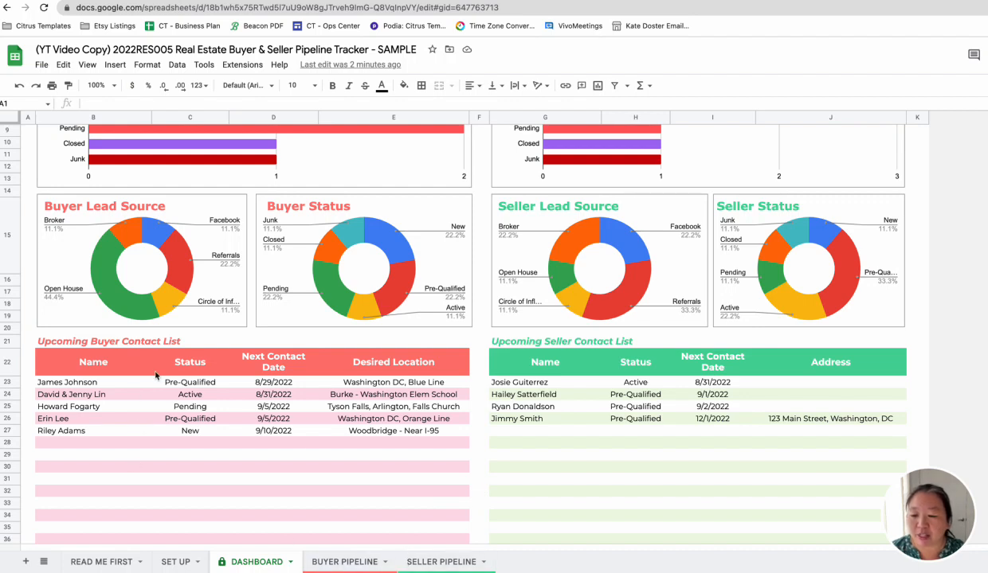
mouse_move(250, 447)
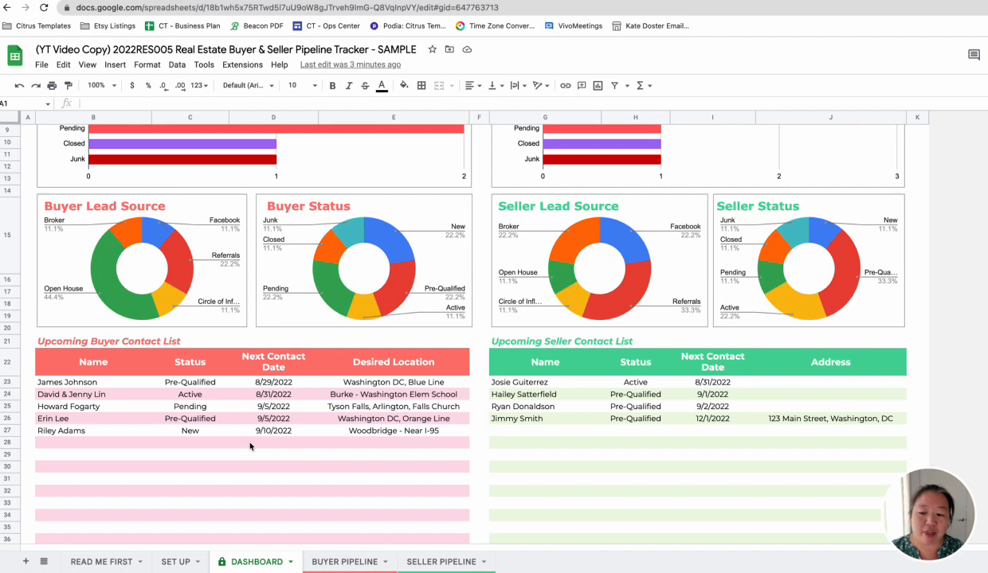
mouse_move(295, 404)
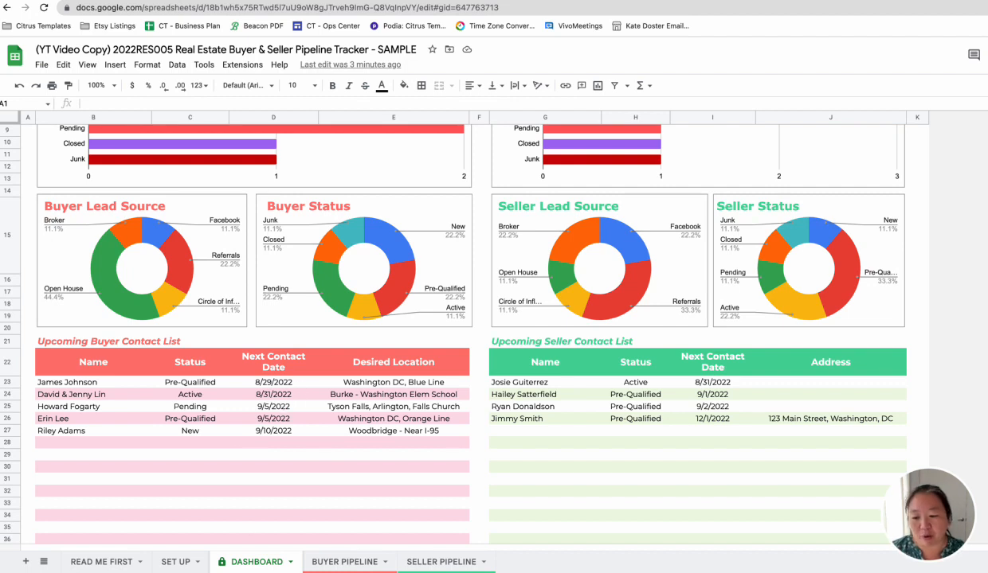
click(175, 561)
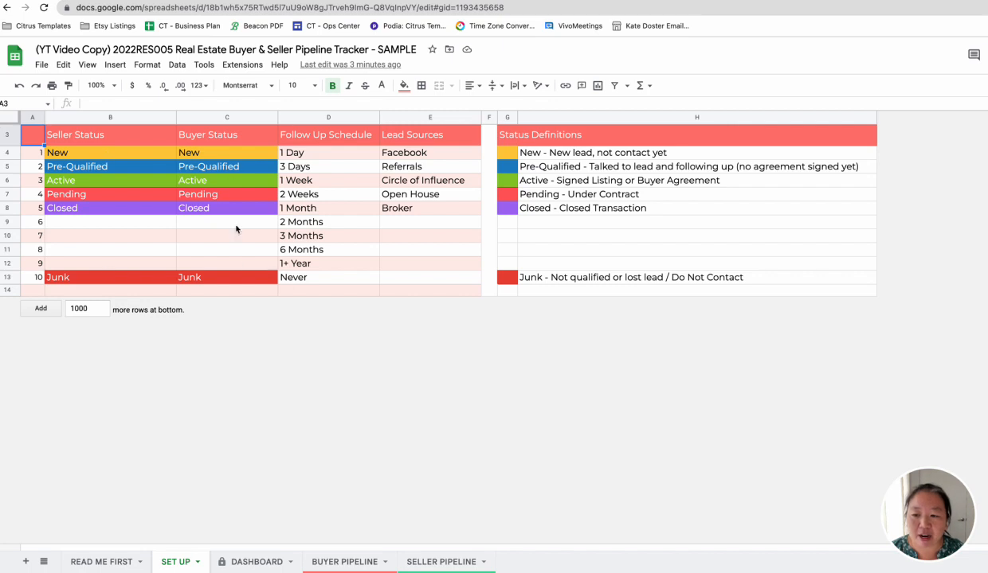
mouse_move(235, 274)
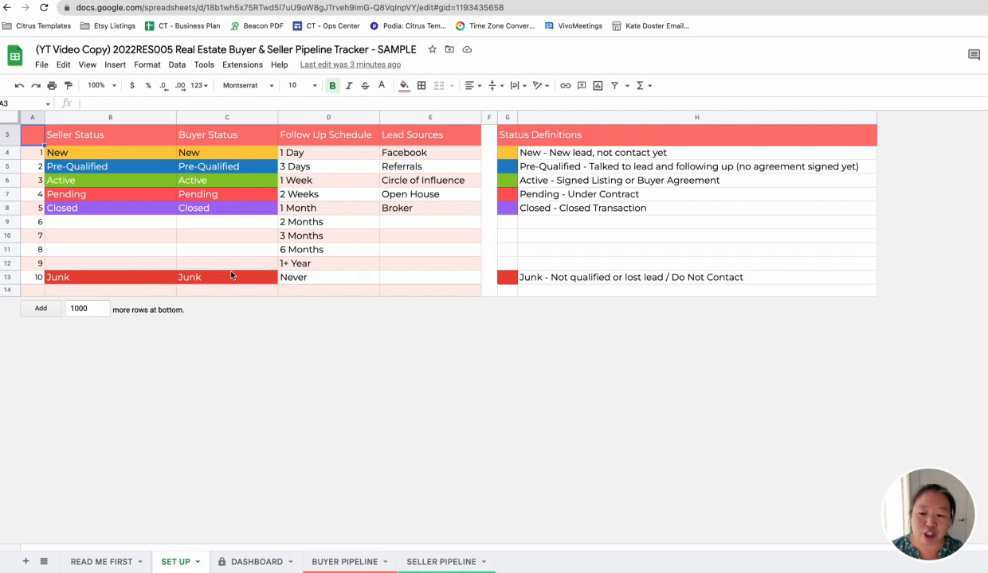
mouse_move(303, 171)
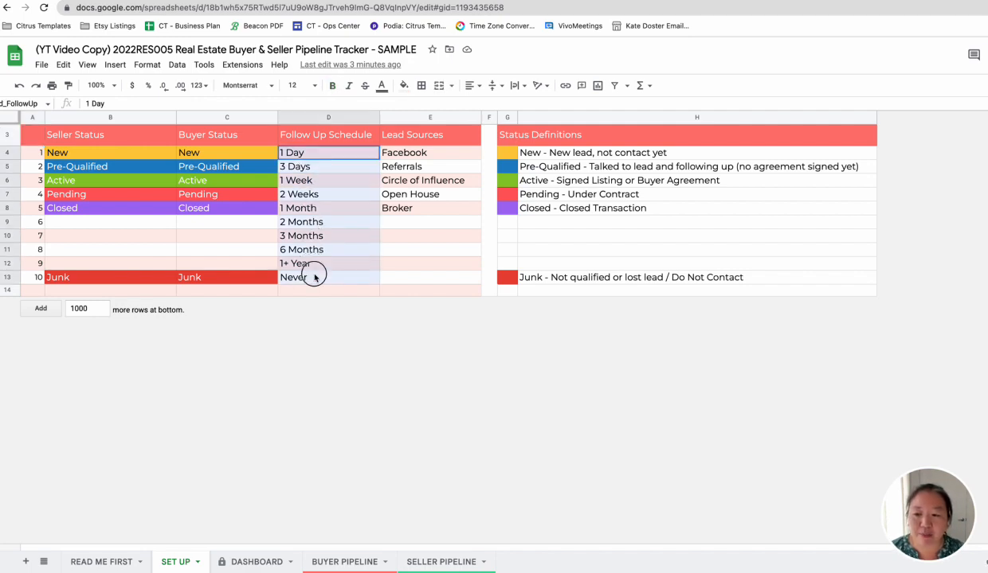
click(403, 85)
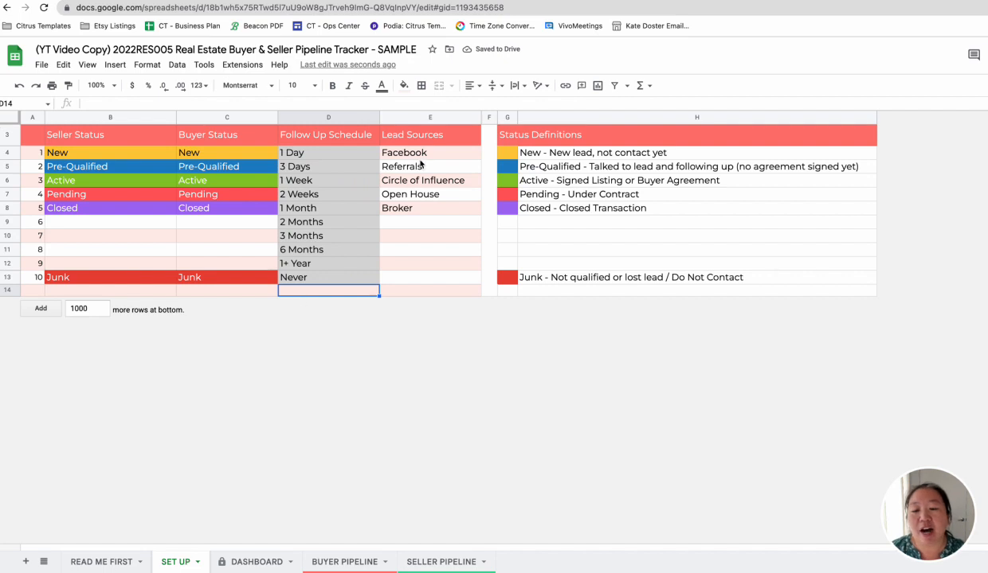
click(430, 153)
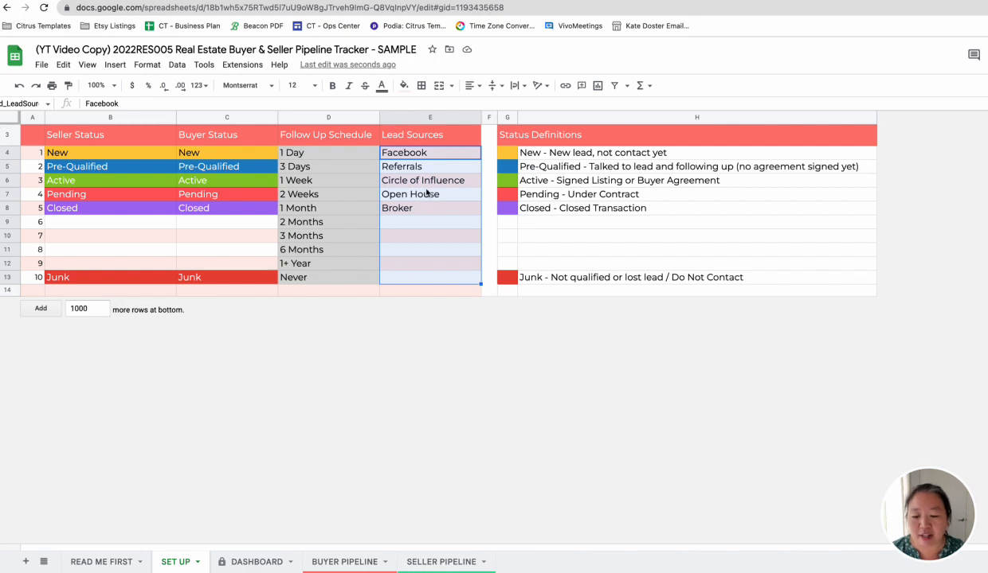
mouse_move(384, 517)
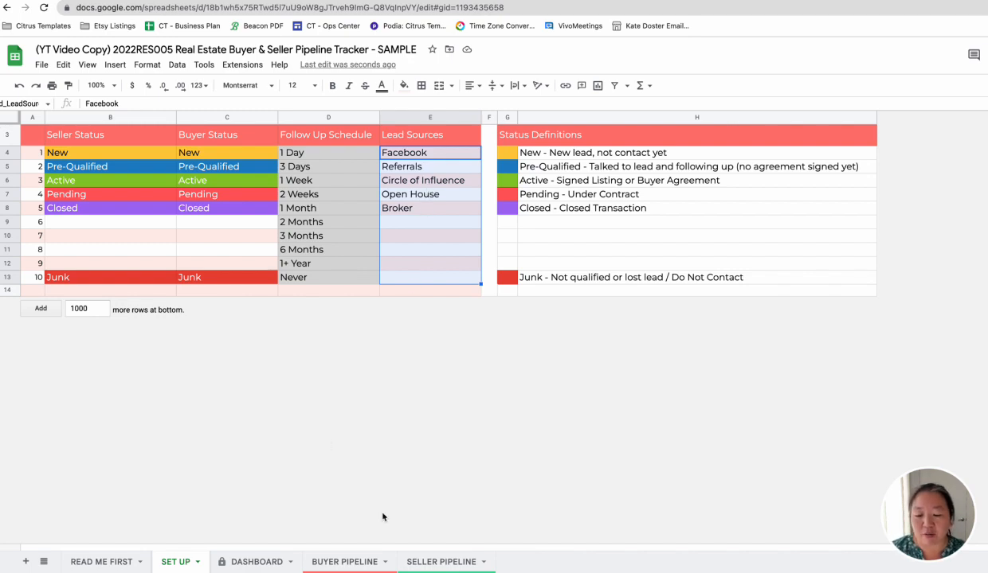
mouse_move(513, 366)
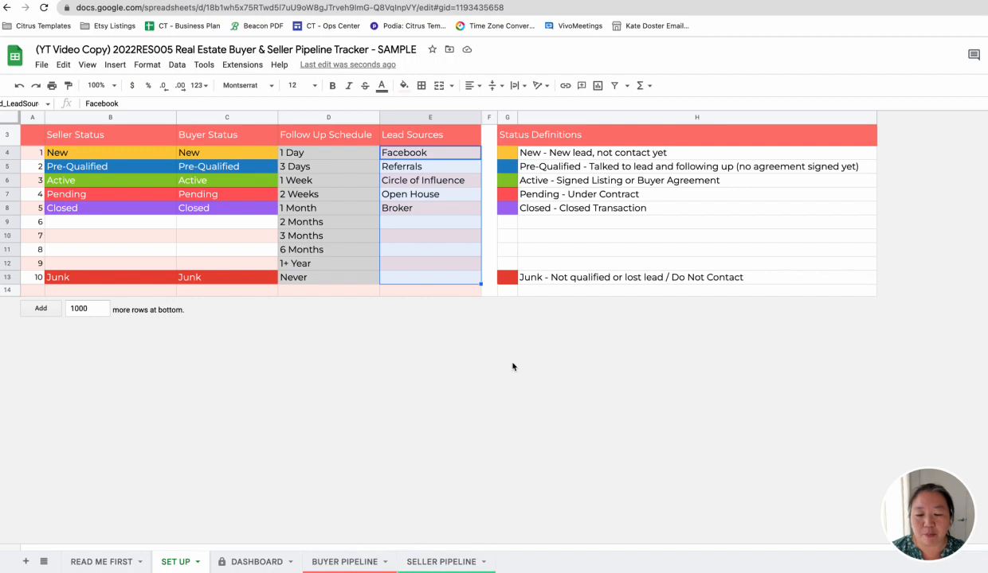
click(227, 289)
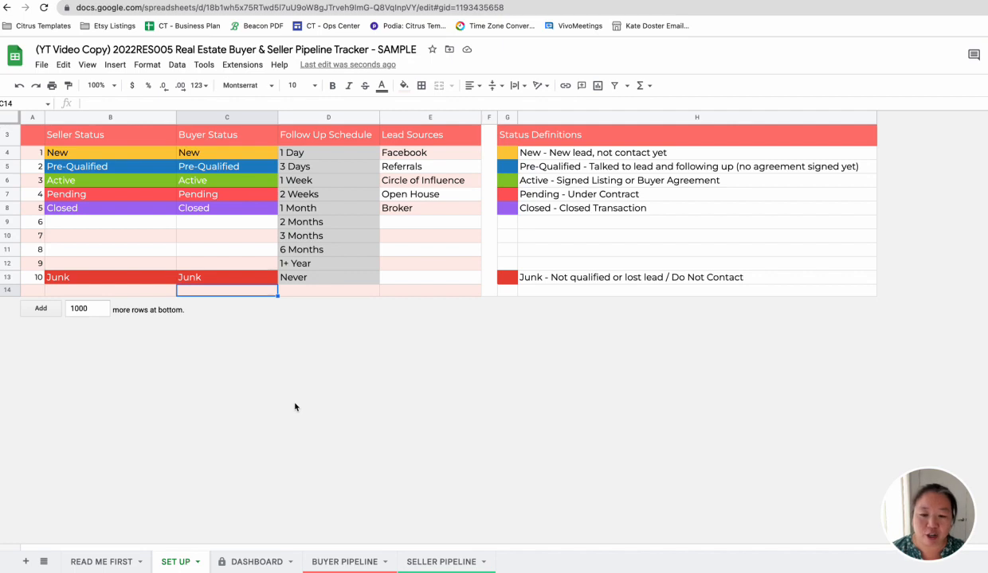
mouse_move(526, 532)
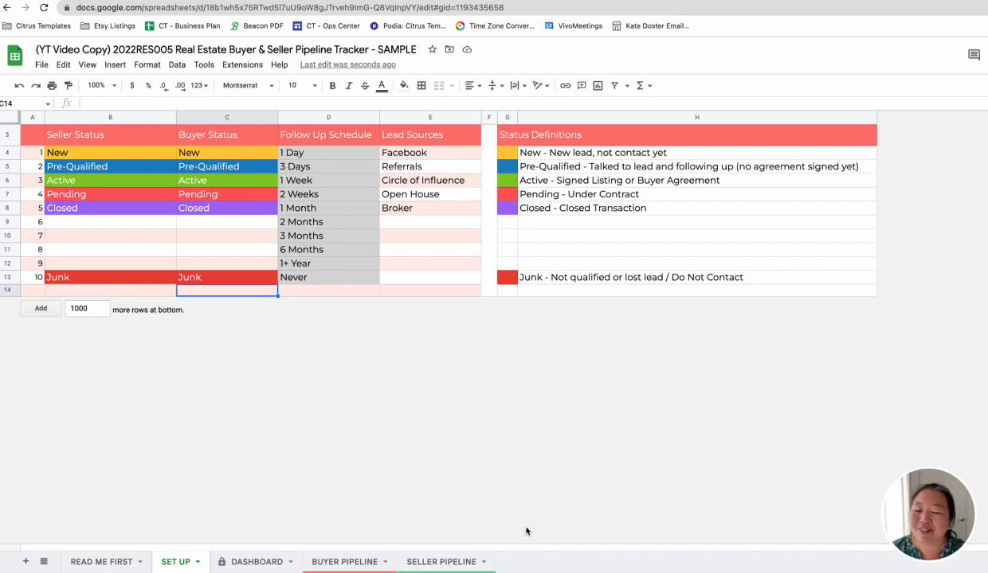